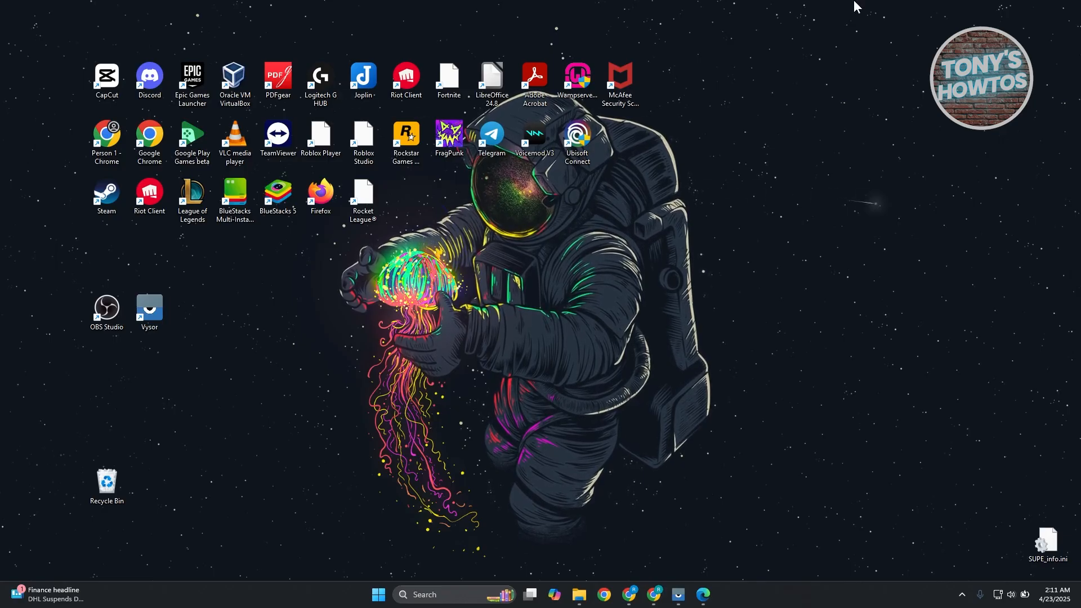
mouse_move(486, 587)
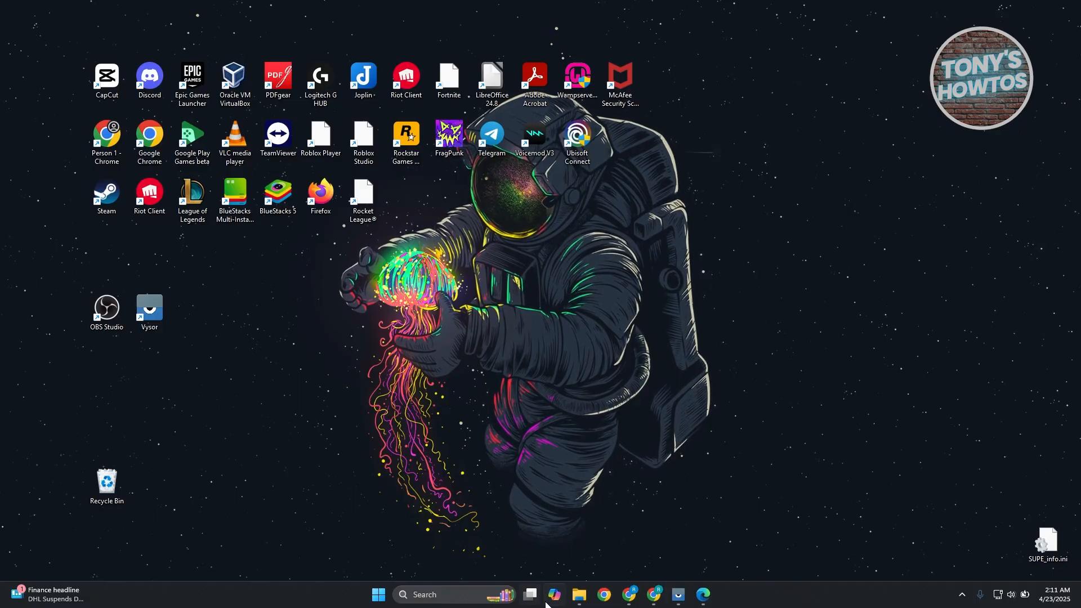
Bring up the Windows 11 search panel from the taskbar.
right_click(553, 595)
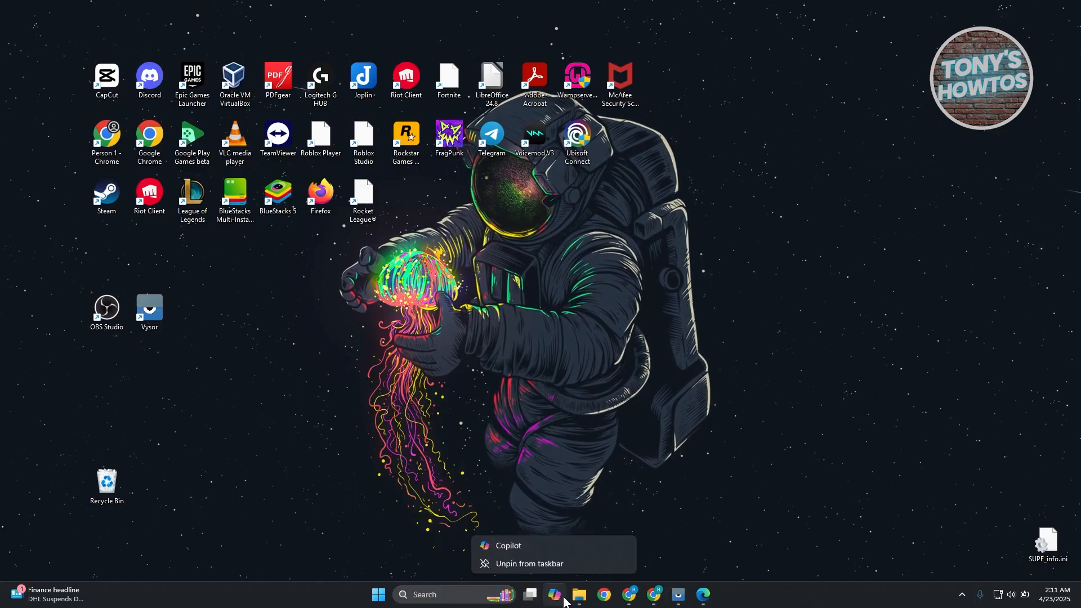
mouse_move(558, 548)
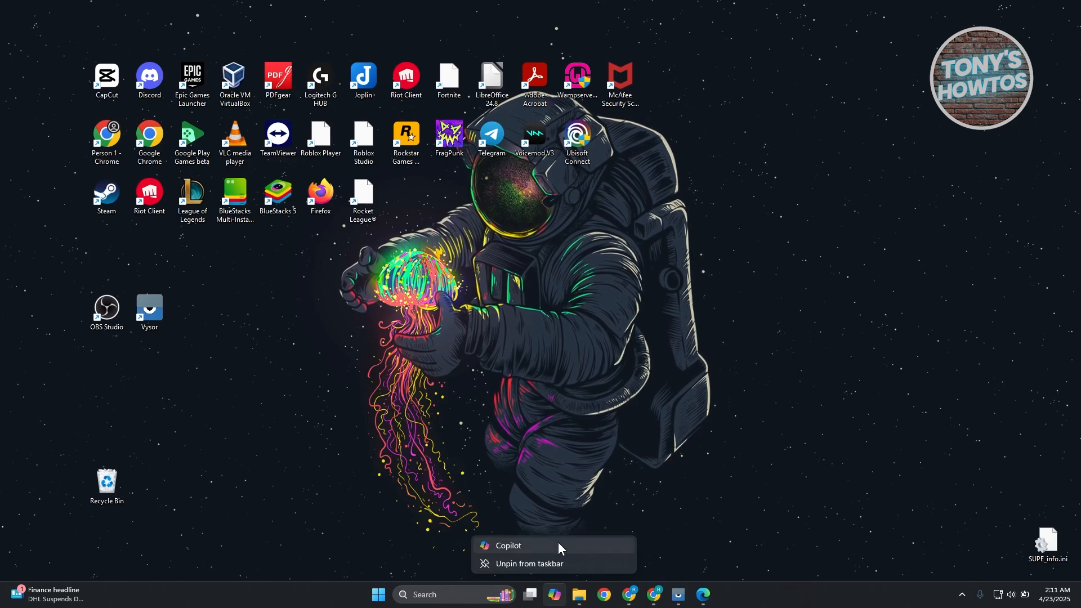
click(697, 442)
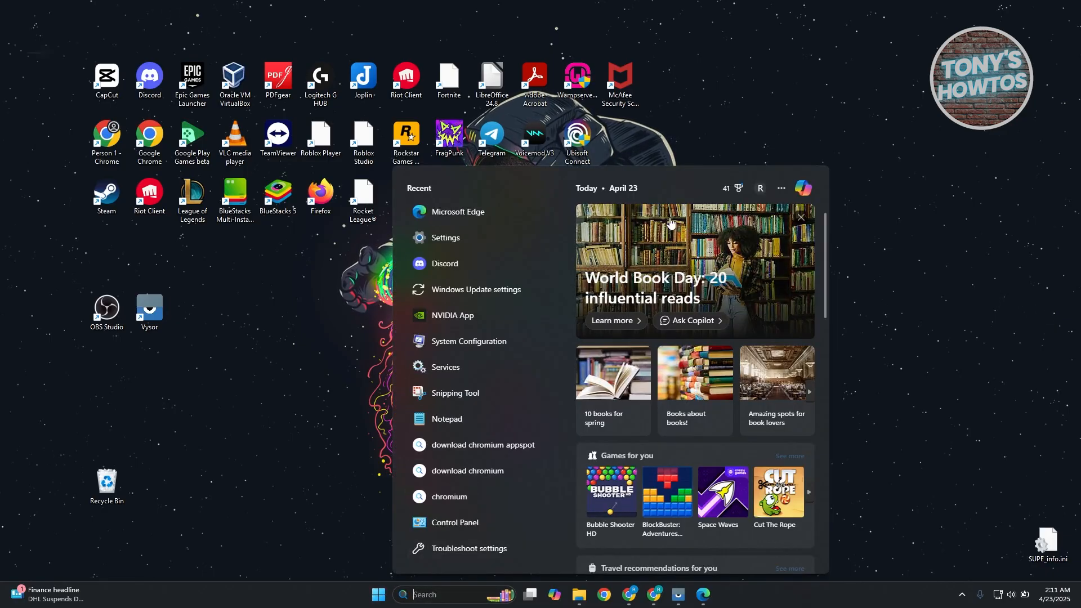
mouse_move(600, 574)
text(S)
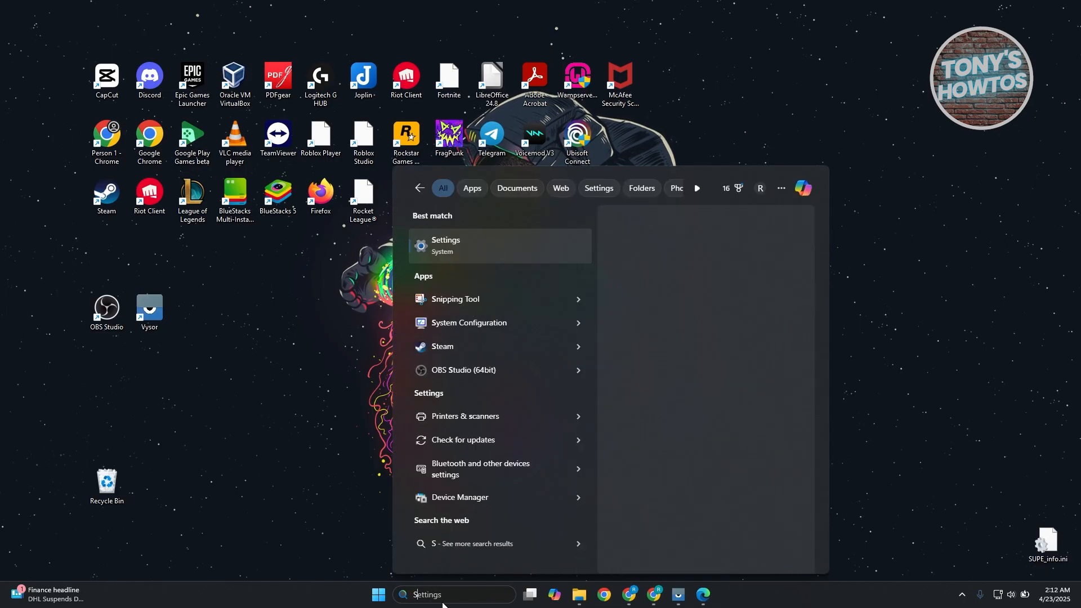
Launch Settings, enter Privacy & security, and review the Searching Windows page.
click(445, 245)
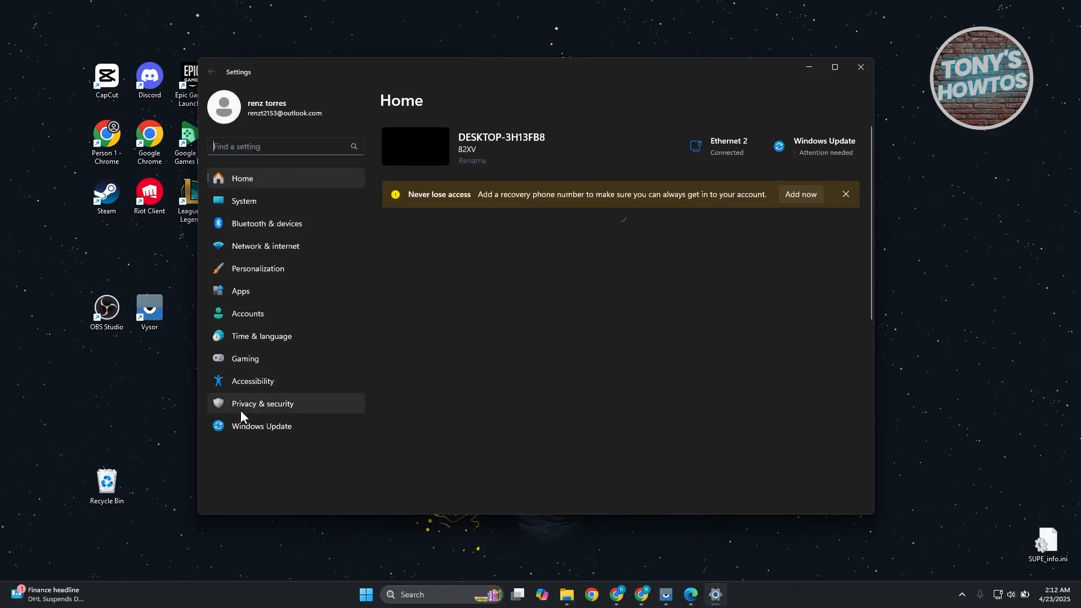
click(262, 403)
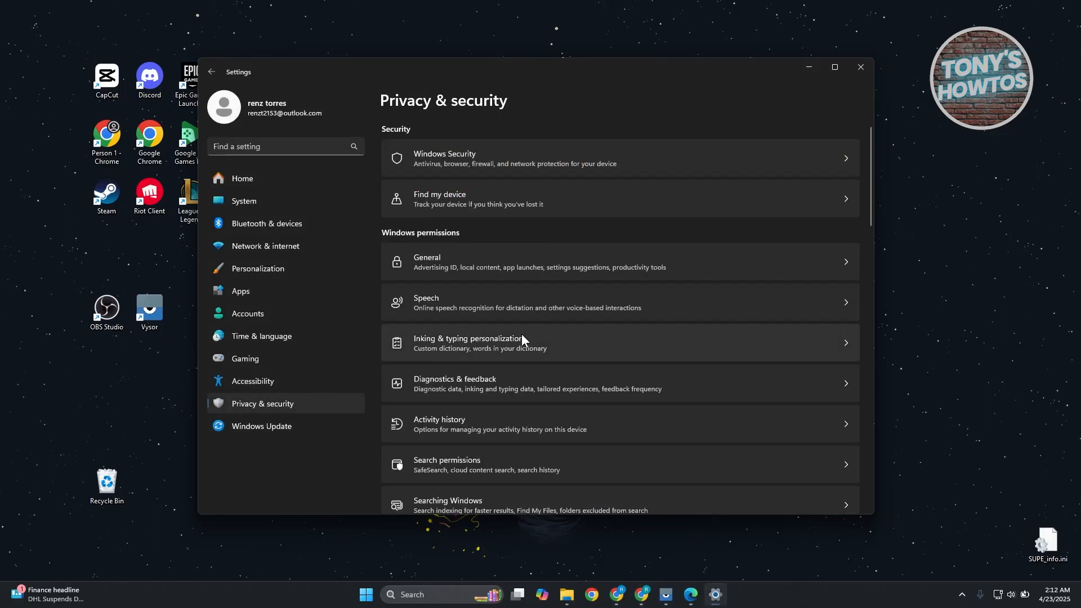
scroll(down, 3)
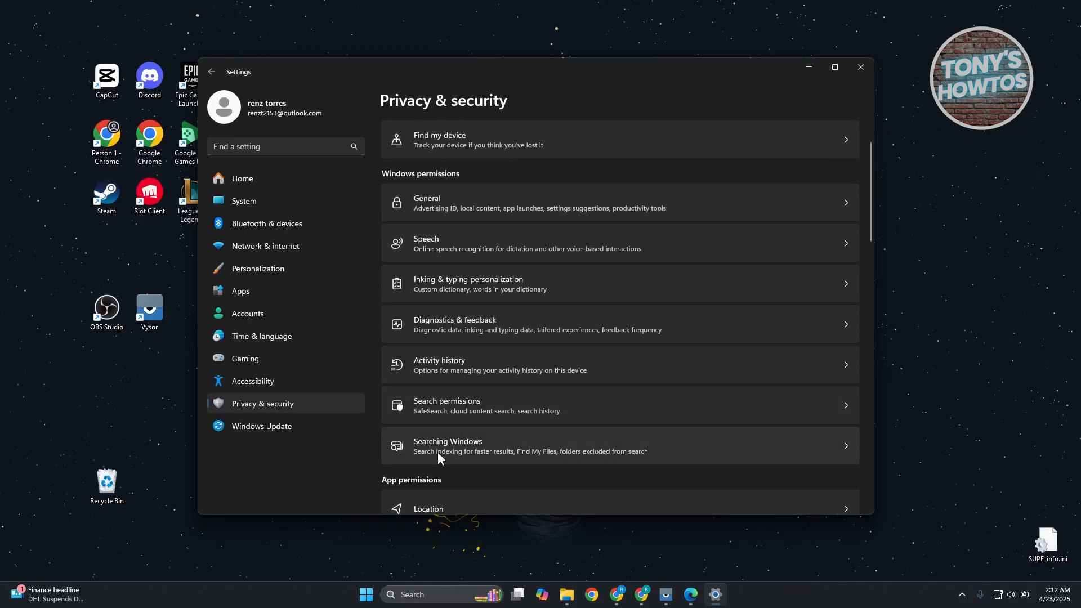
click(446, 446)
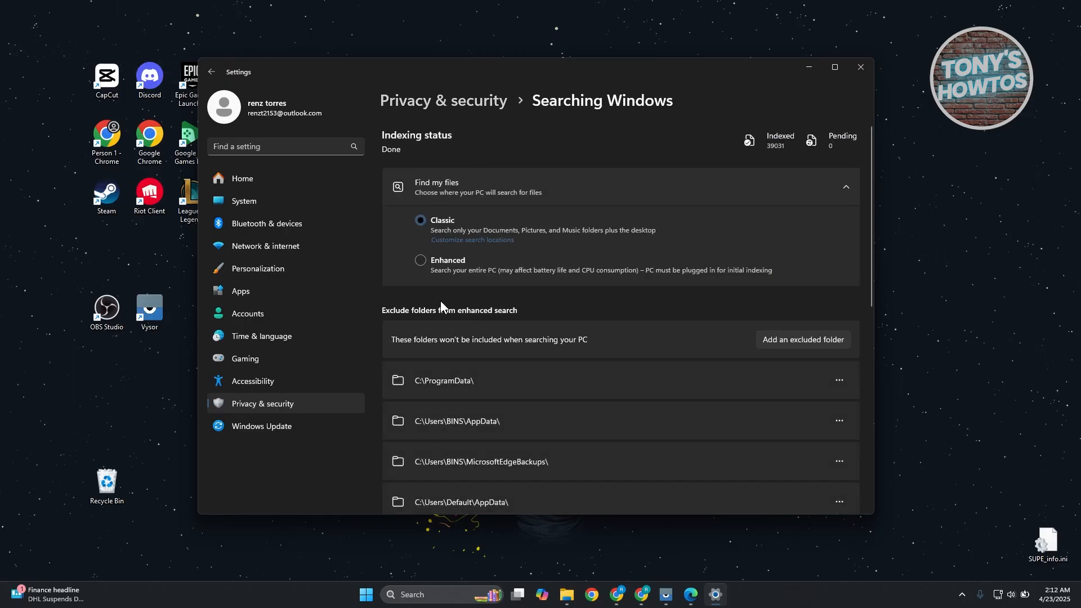
scroll(down, 3)
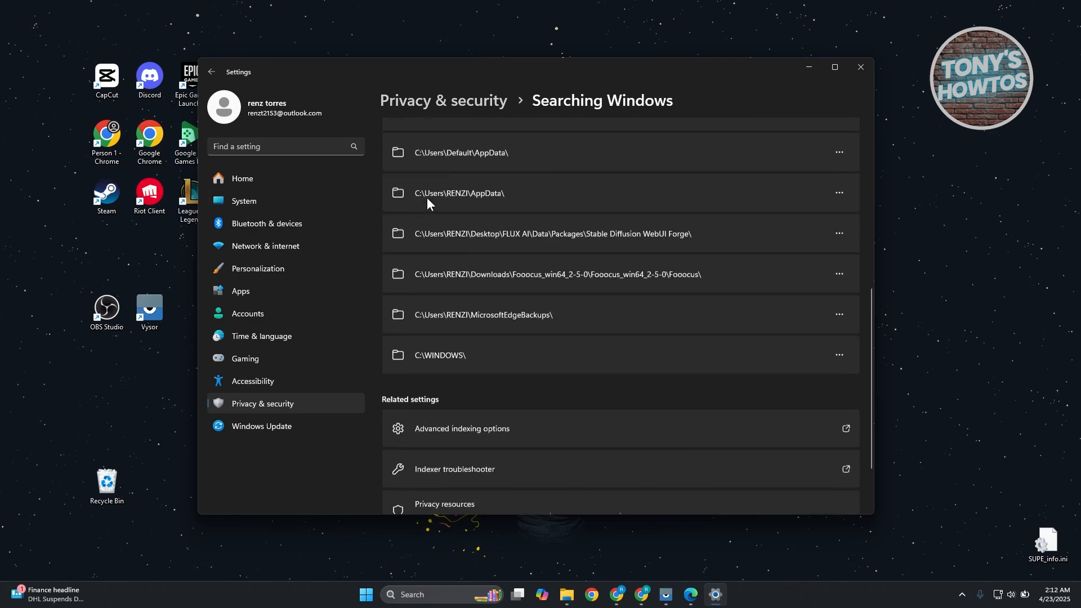
click(212, 72)
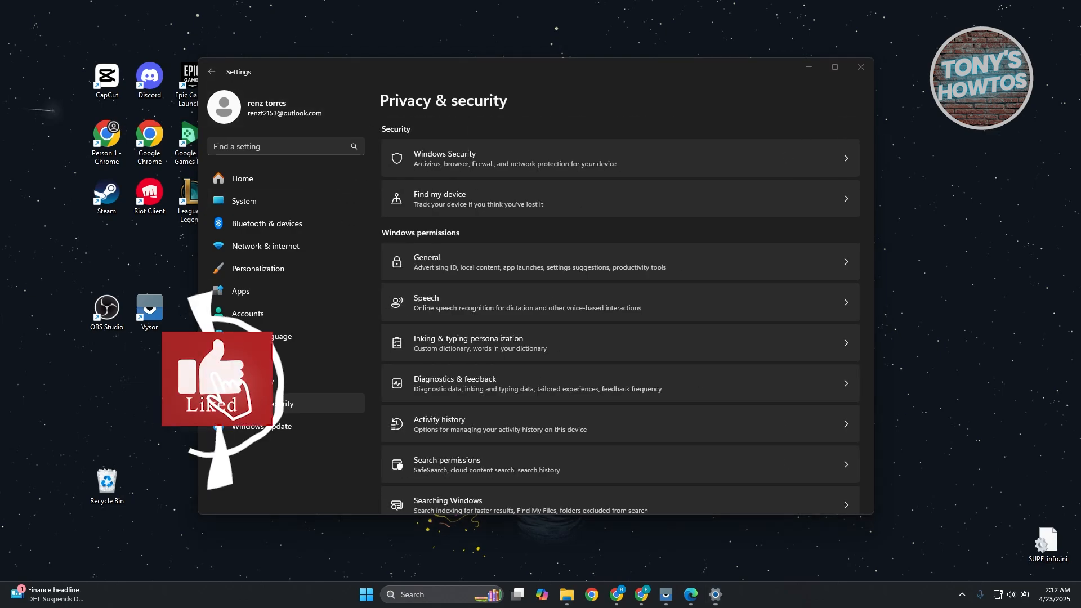
Turn off Microsoft account cloud content search under Search permissions.
click(446, 465)
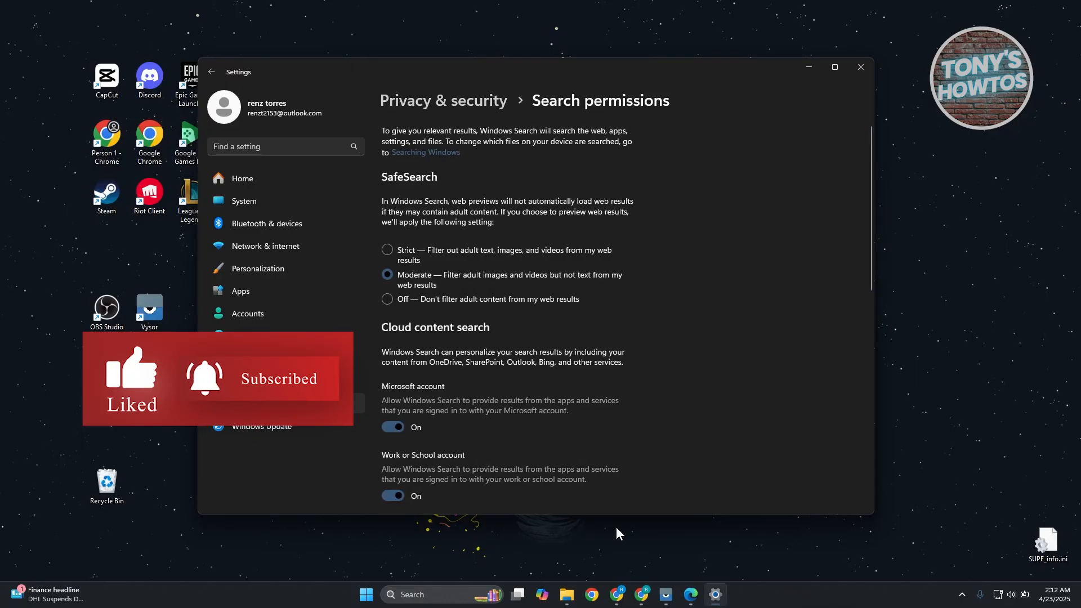
scroll(down, 3)
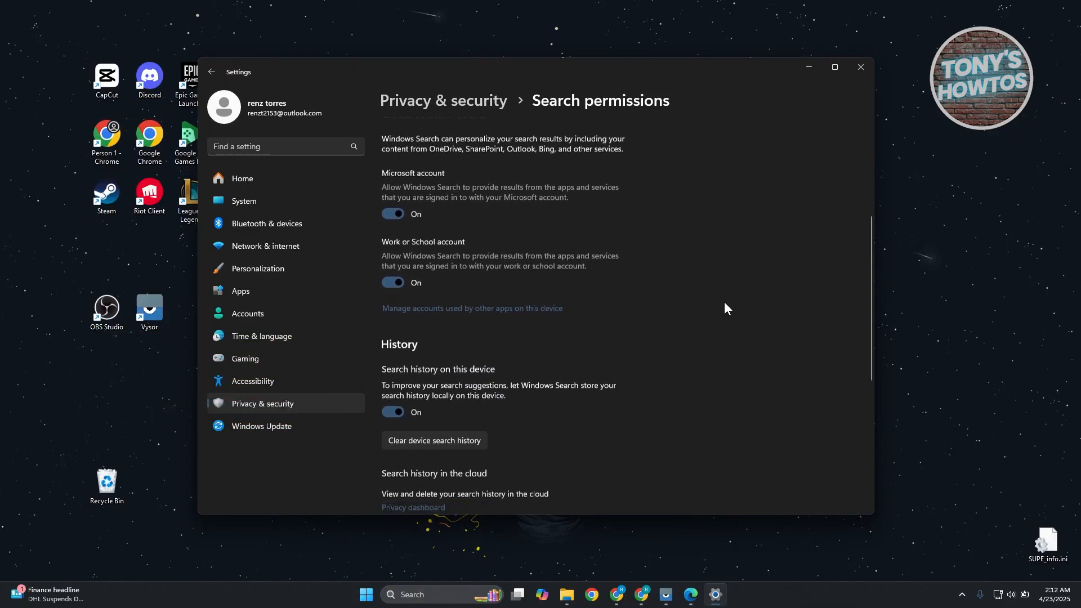
scroll(down, 3)
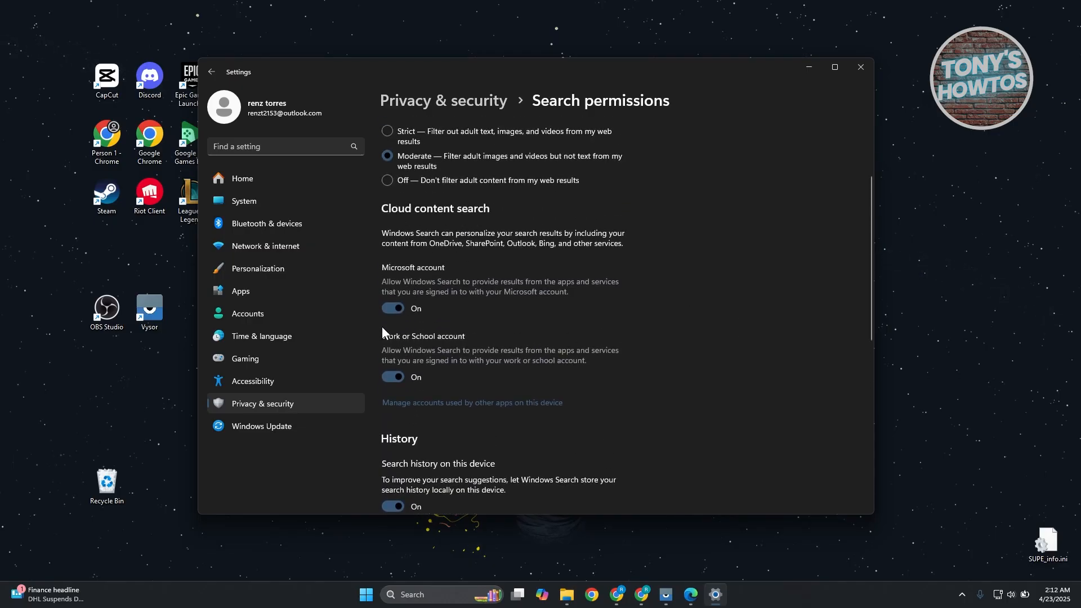
click(392, 308)
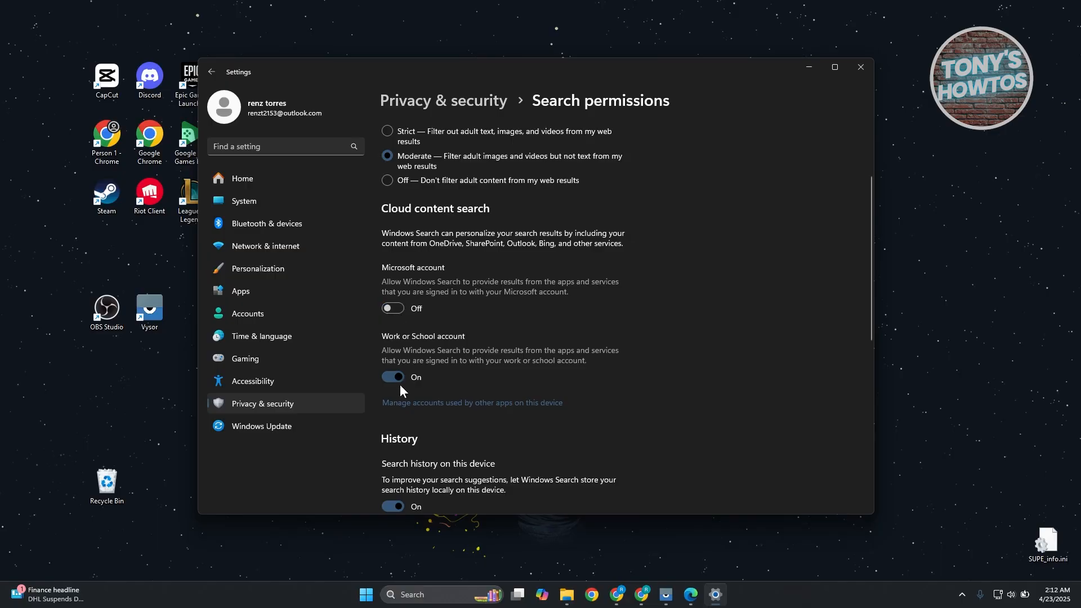
scroll(down, 3)
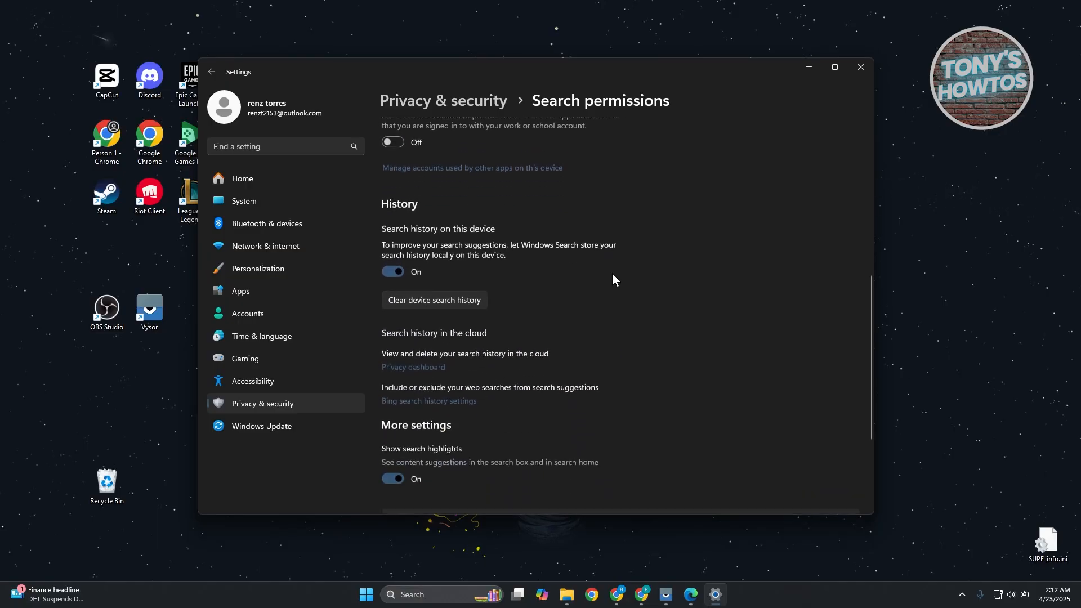
scroll(down, 3)
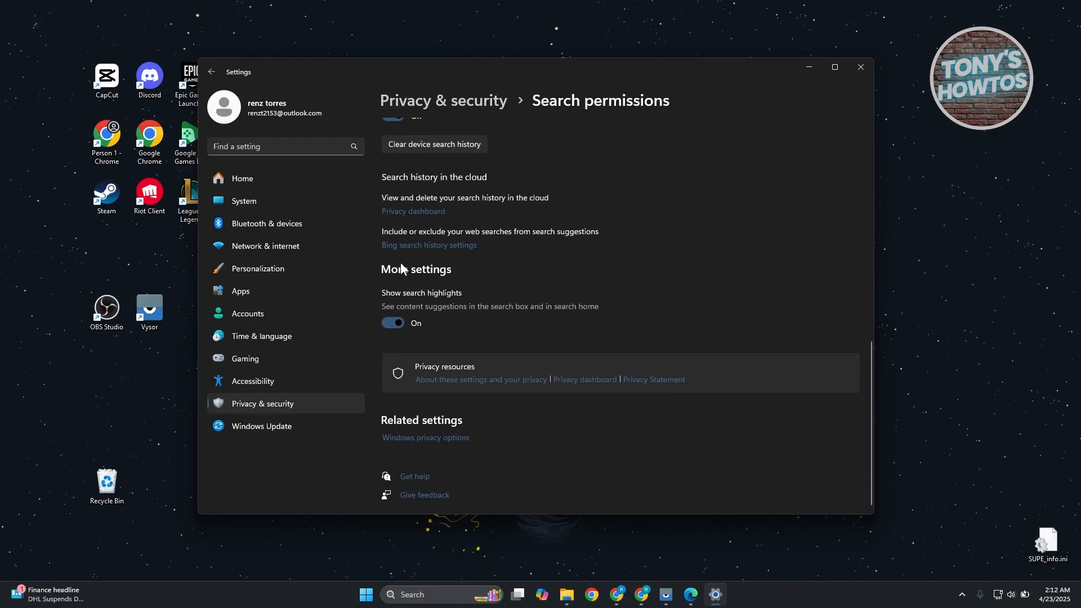
mouse_move(468, 313)
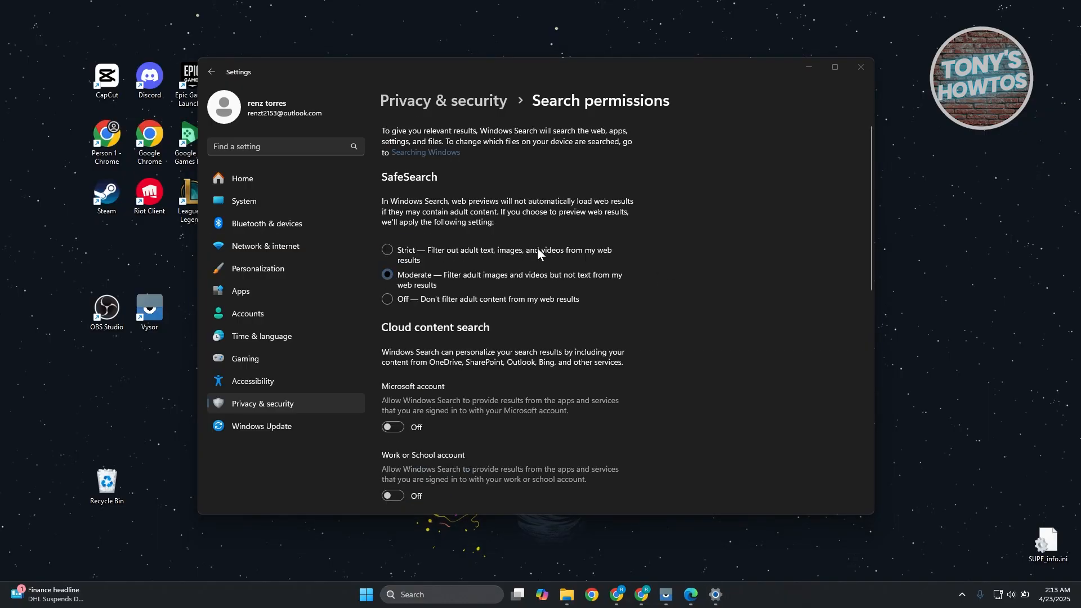
Turn off 'Show me suggested content' on the Privacy & security General page.
click(212, 71)
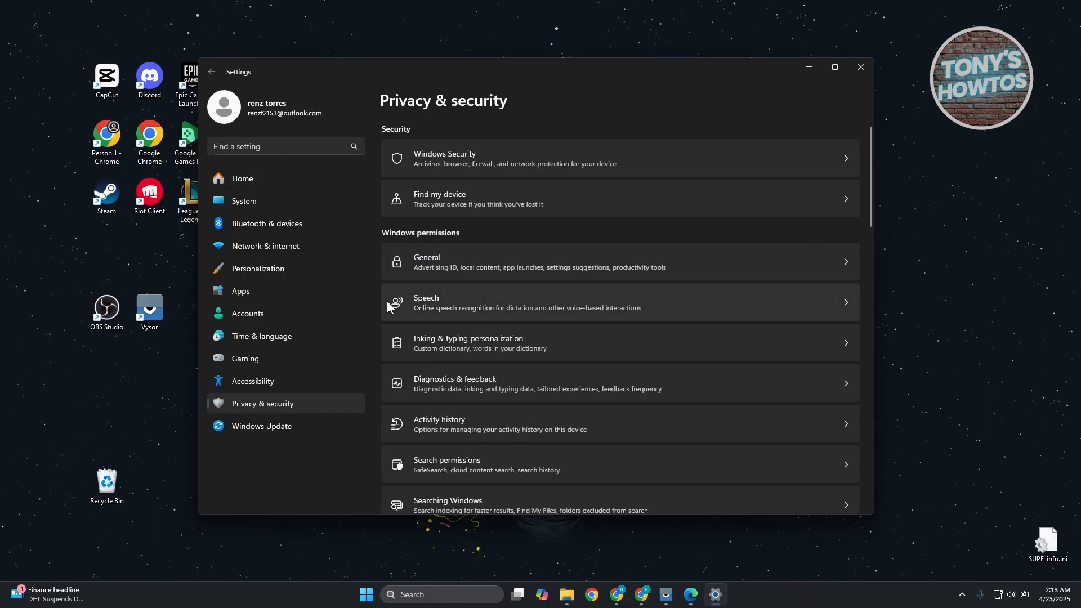
click(617, 262)
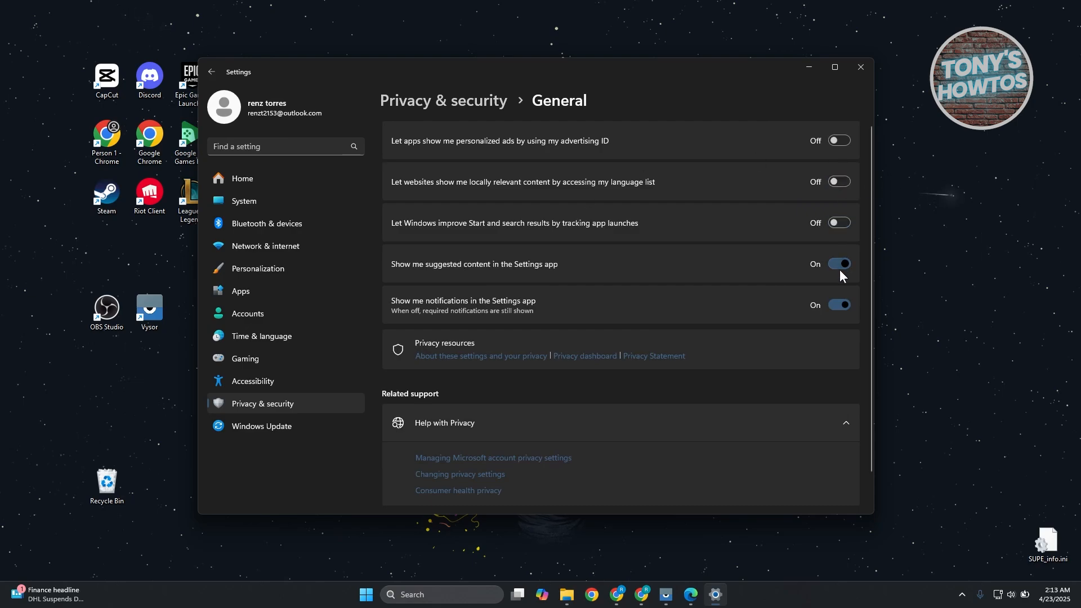
click(838, 264)
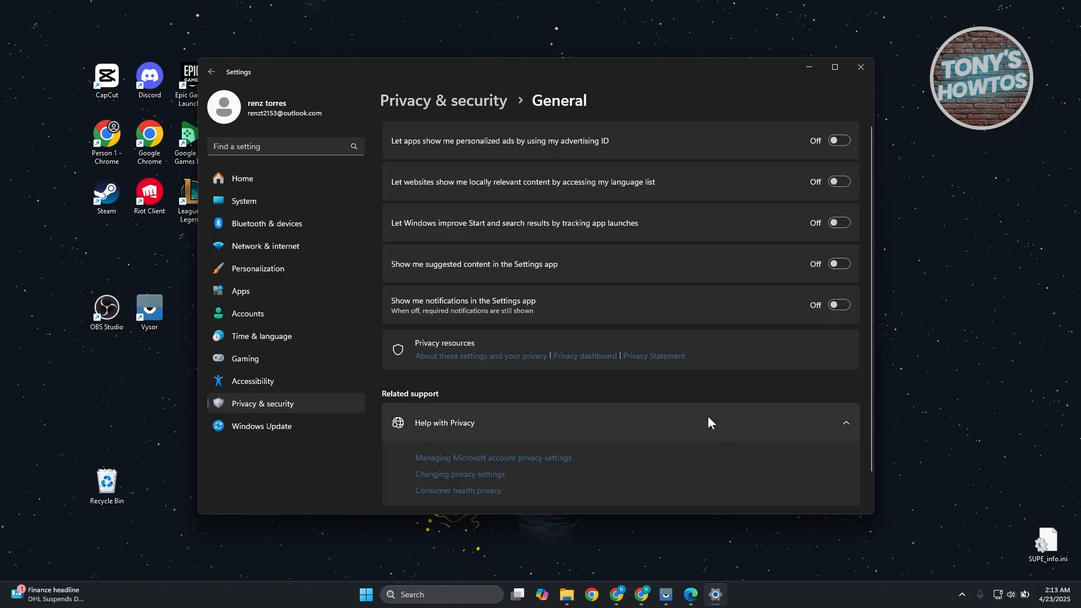
mouse_move(55, 263)
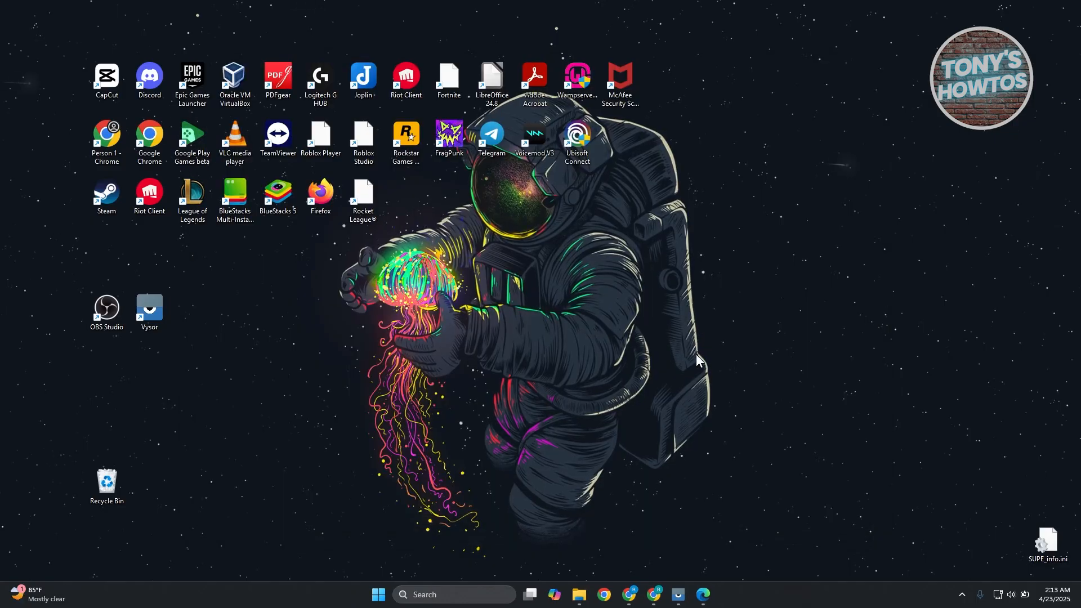
mouse_move(703, 594)
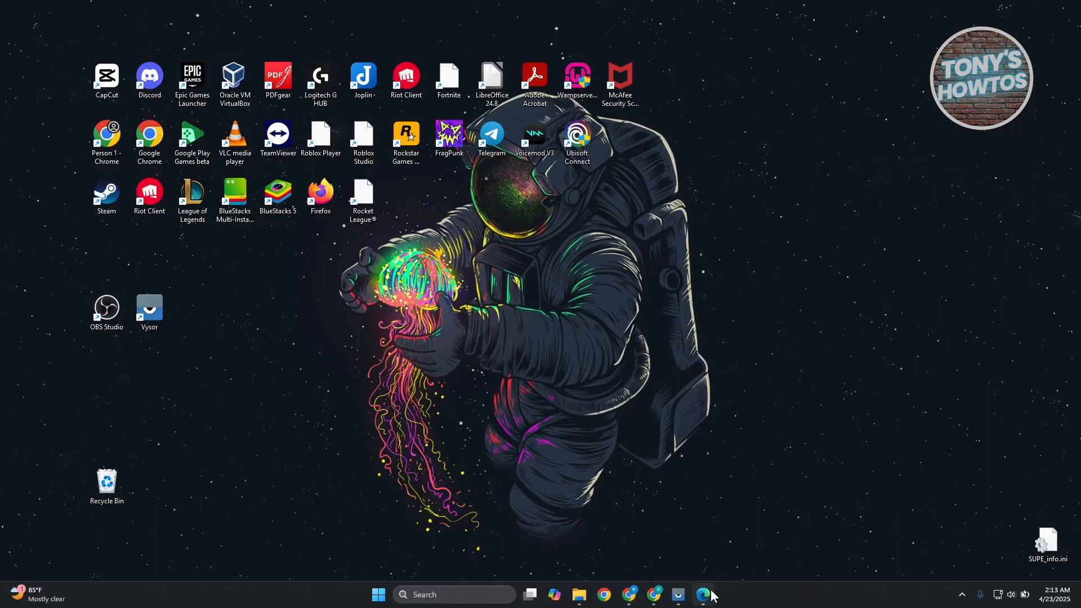
In Edge settings under Privacy, search, and services, choose Google as address bar search engine.
click(704, 595)
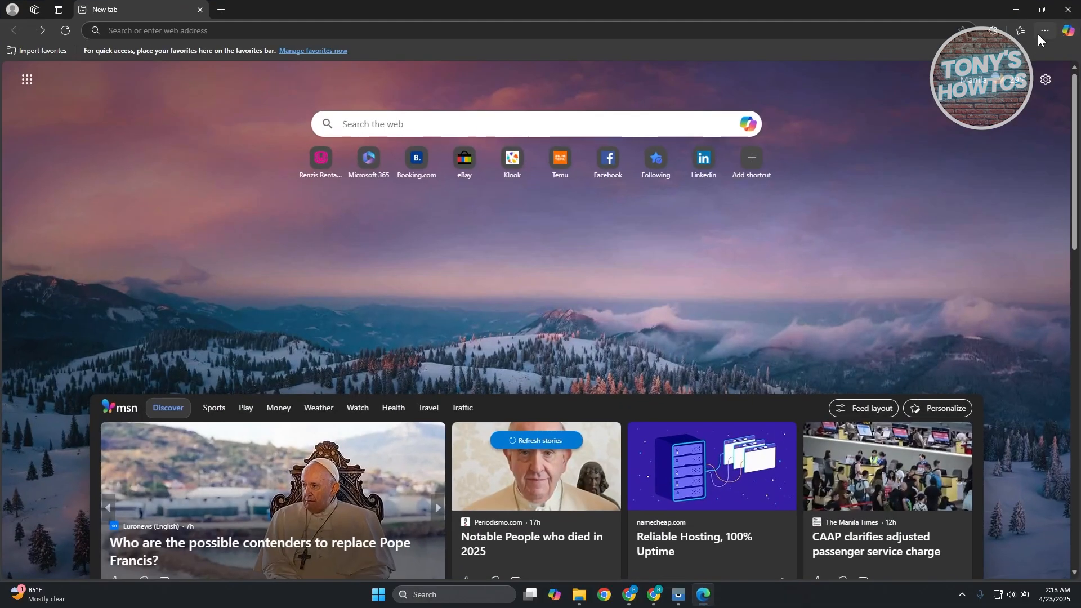
click(1044, 31)
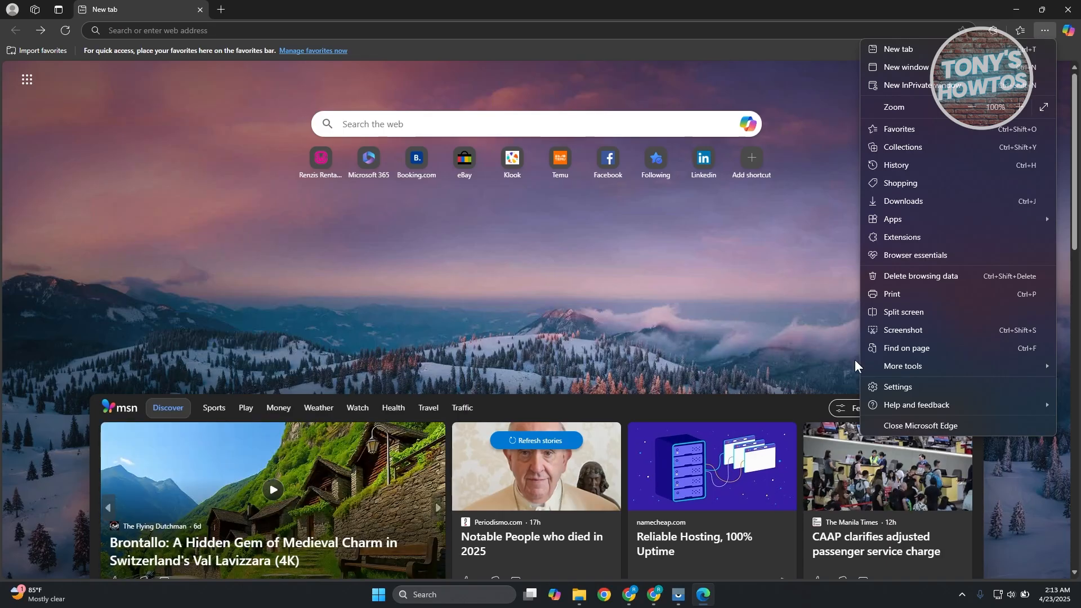
click(897, 387)
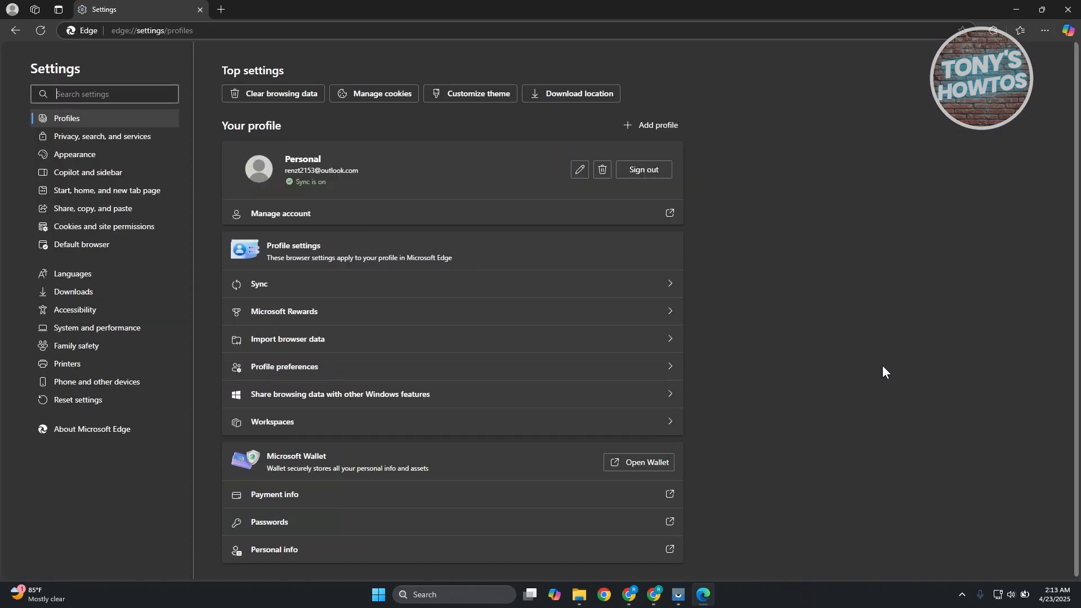
mouse_move(150, 157)
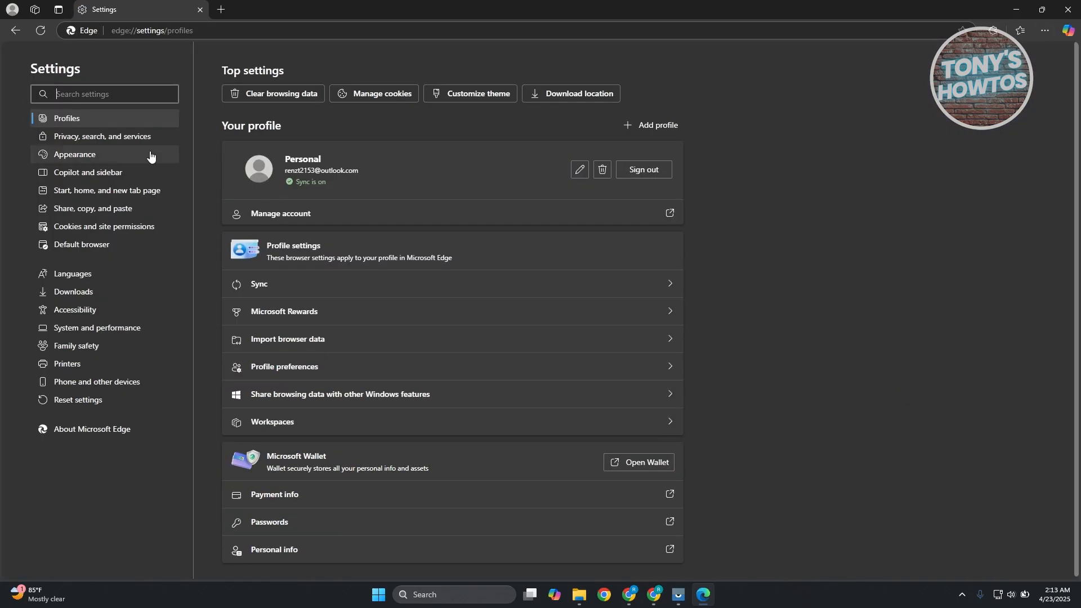
click(101, 136)
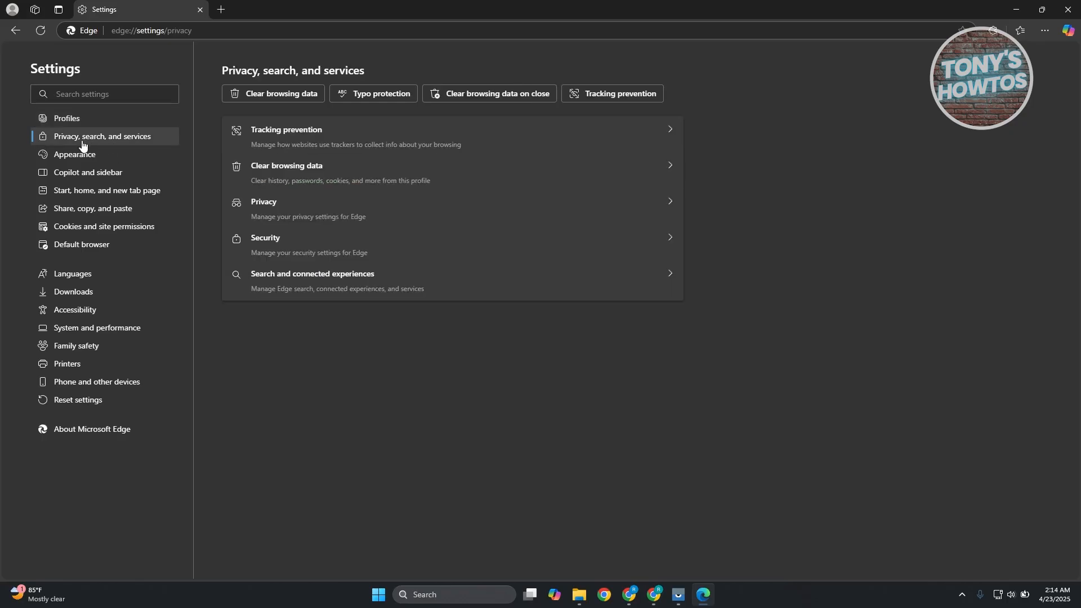
mouse_move(101, 141)
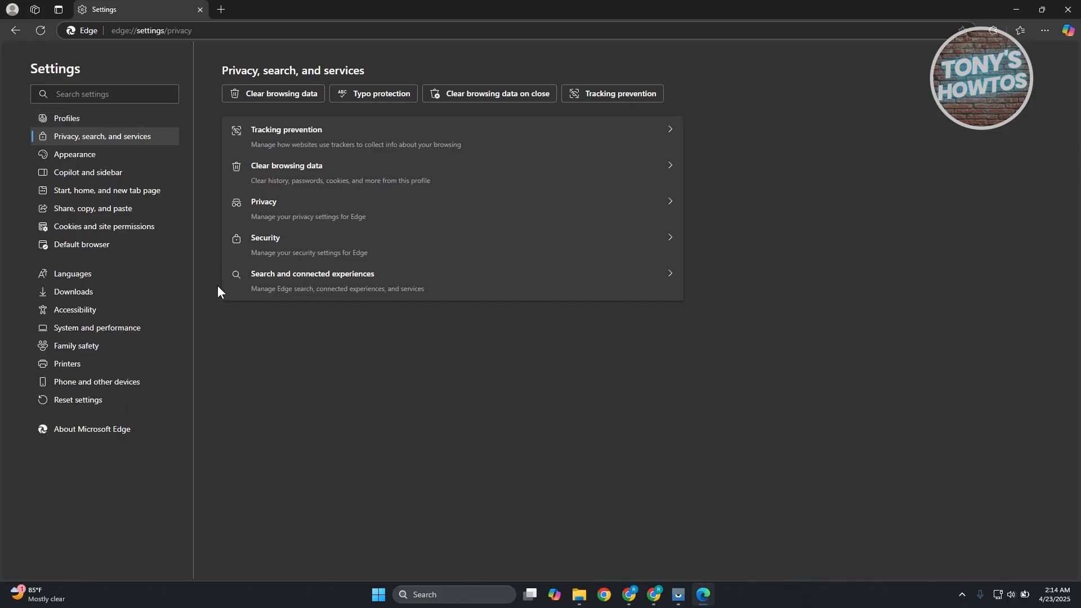
mouse_move(395, 294)
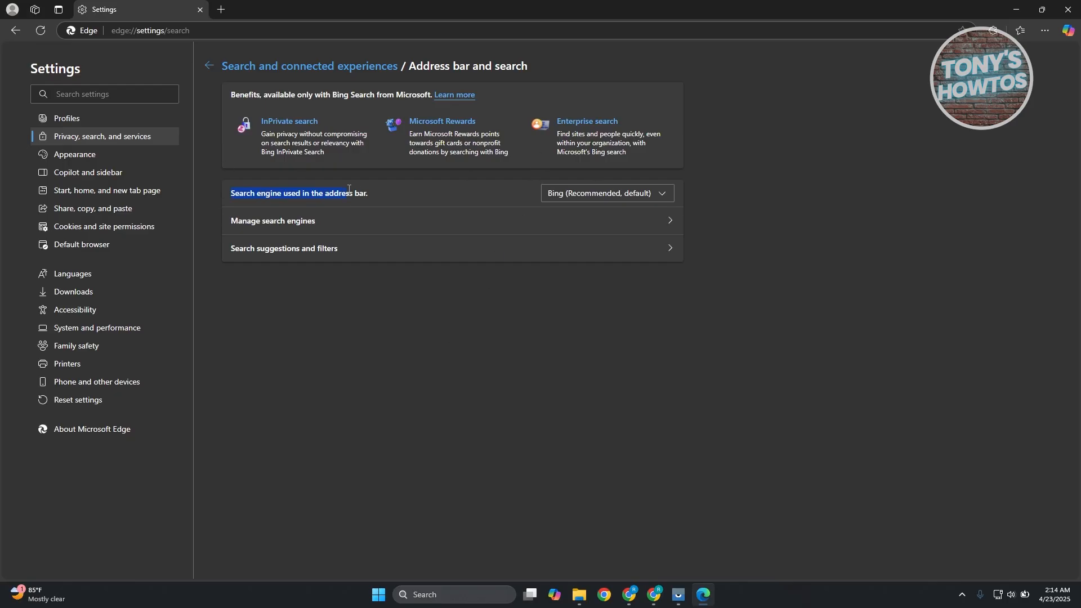
click(605, 193)
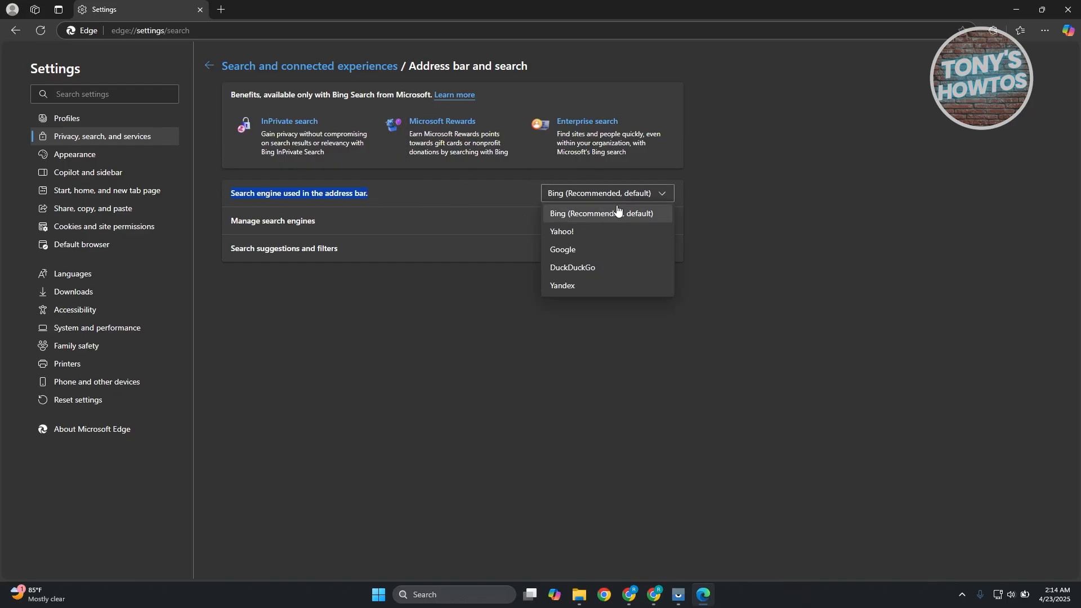
mouse_move(596, 267)
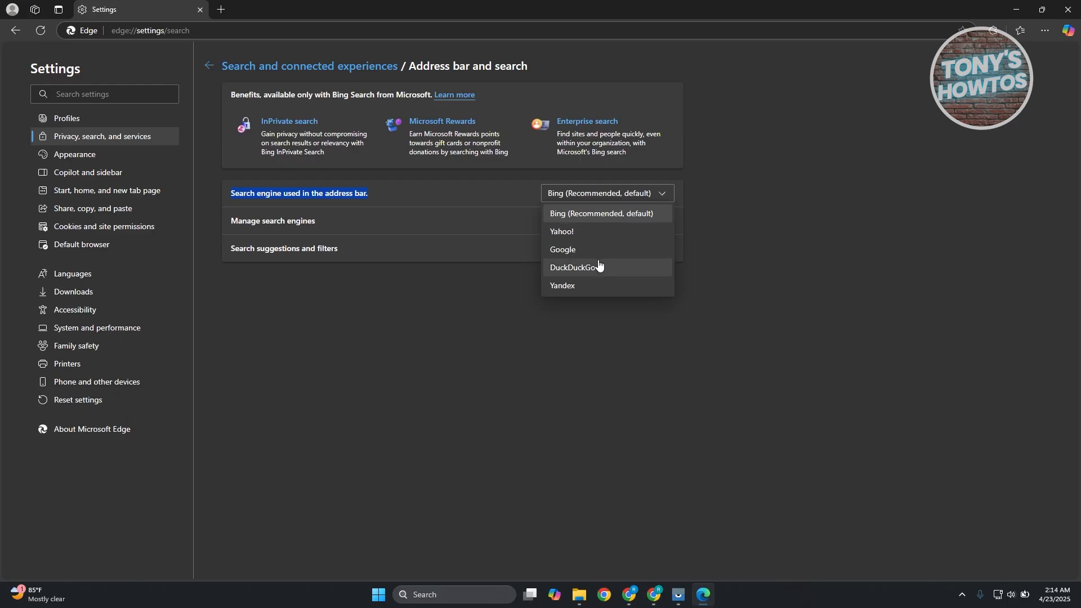
mouse_move(612, 275)
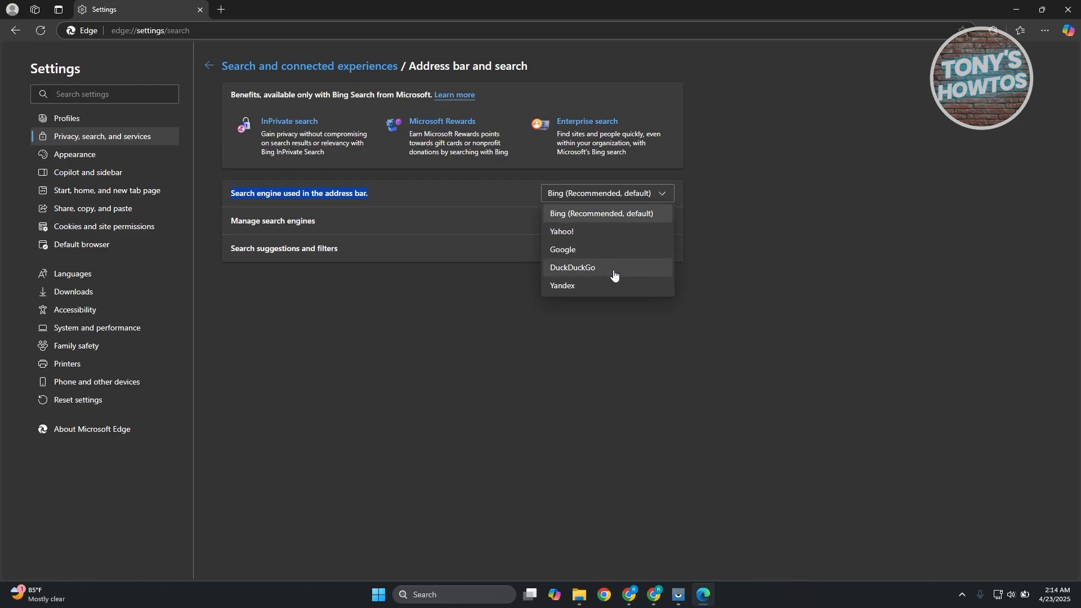
click(561, 249)
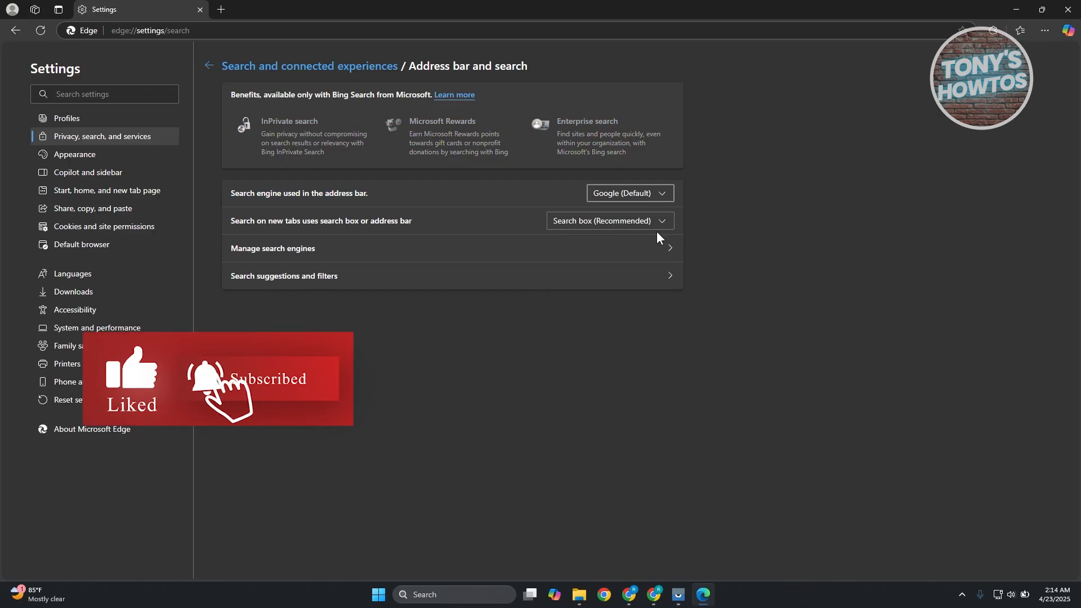
Confirm Google (Default) in Manage search engines, then return to Address bar and search.
click(272, 249)
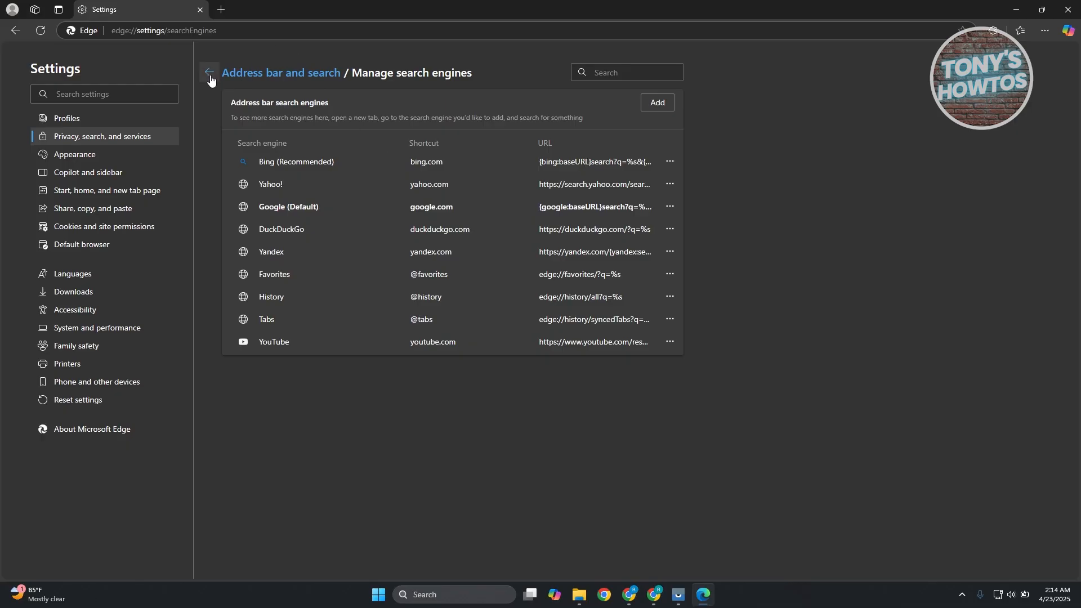
click(210, 73)
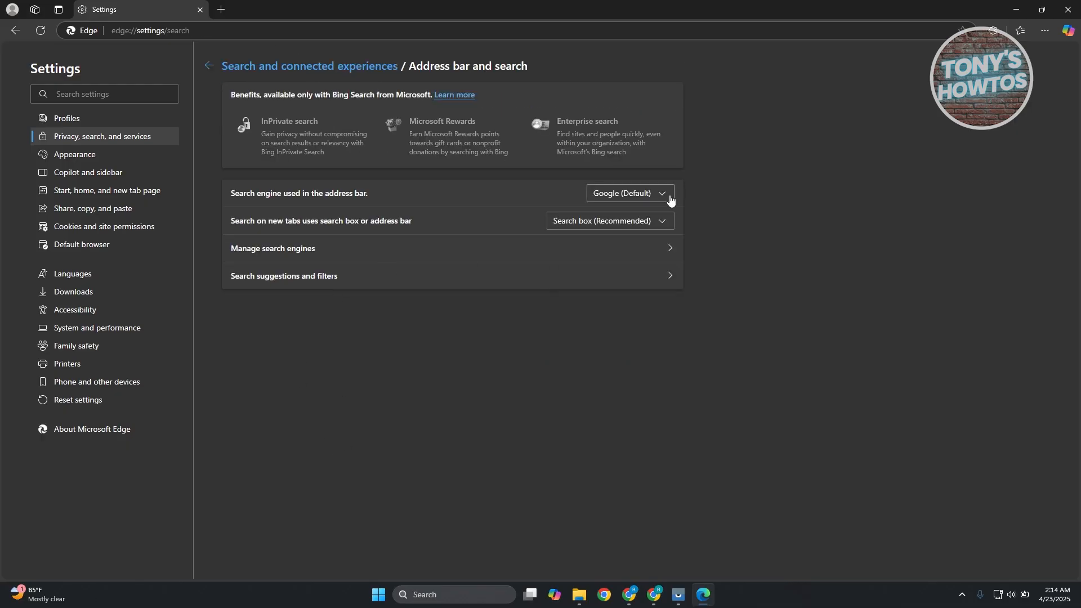
mouse_move(199, 140)
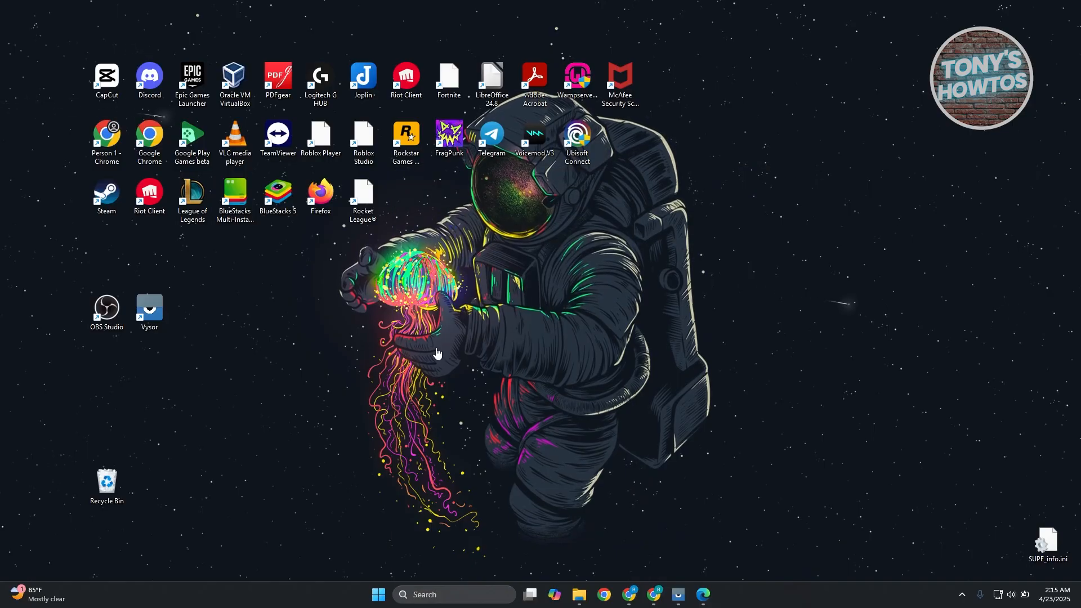
Launch Registry Editor and expand HKEY_LOCAL_MACHINE > SOFTWARE > Policies > Microsoft.
click(713, 595)
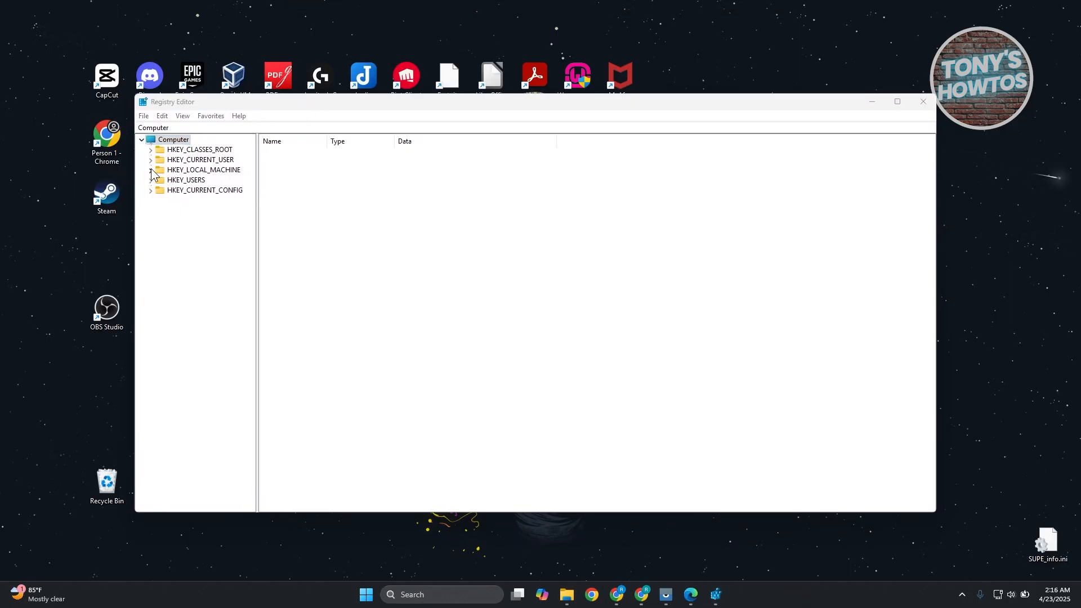
click(150, 169)
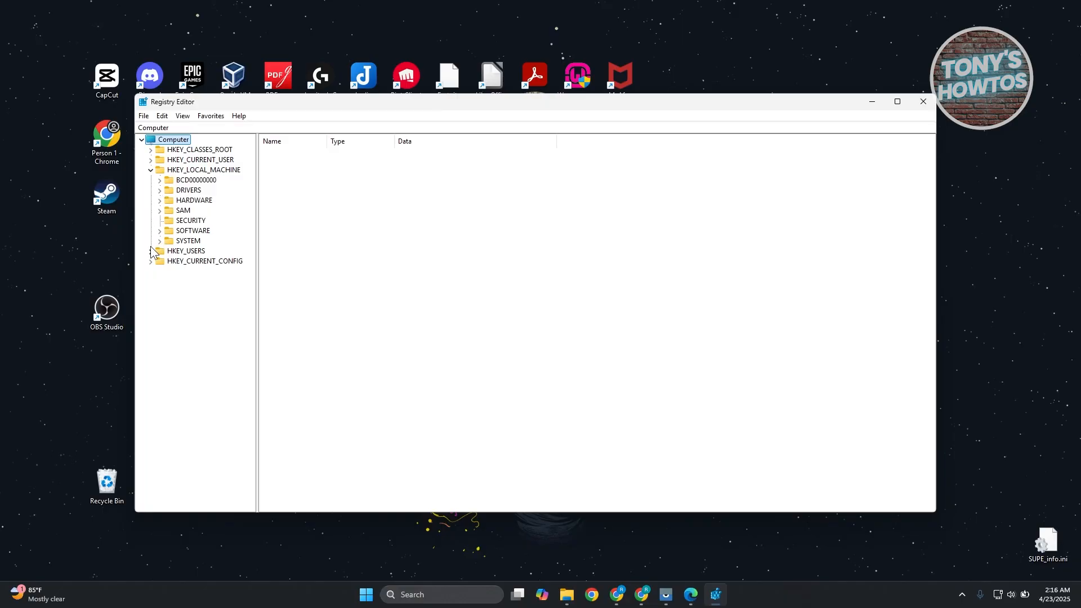
click(159, 230)
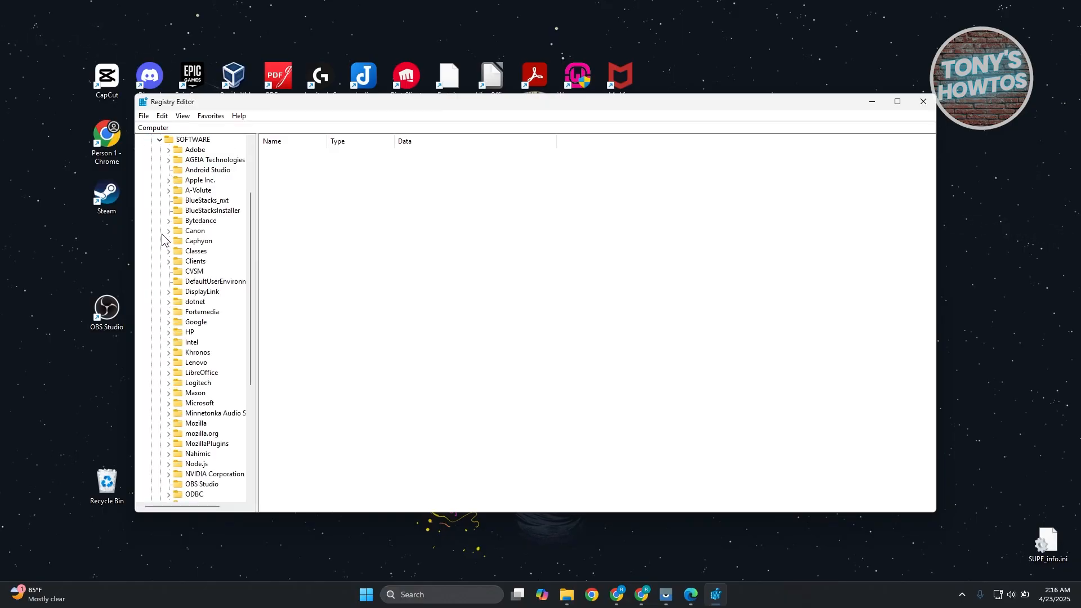
scroll(down, 3)
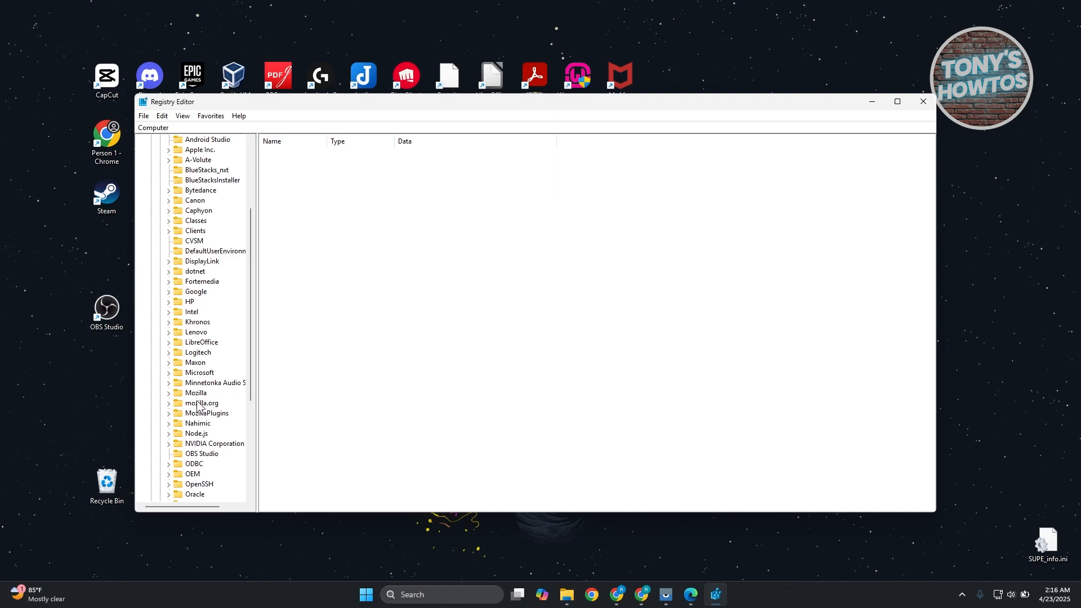
scroll(down, 3)
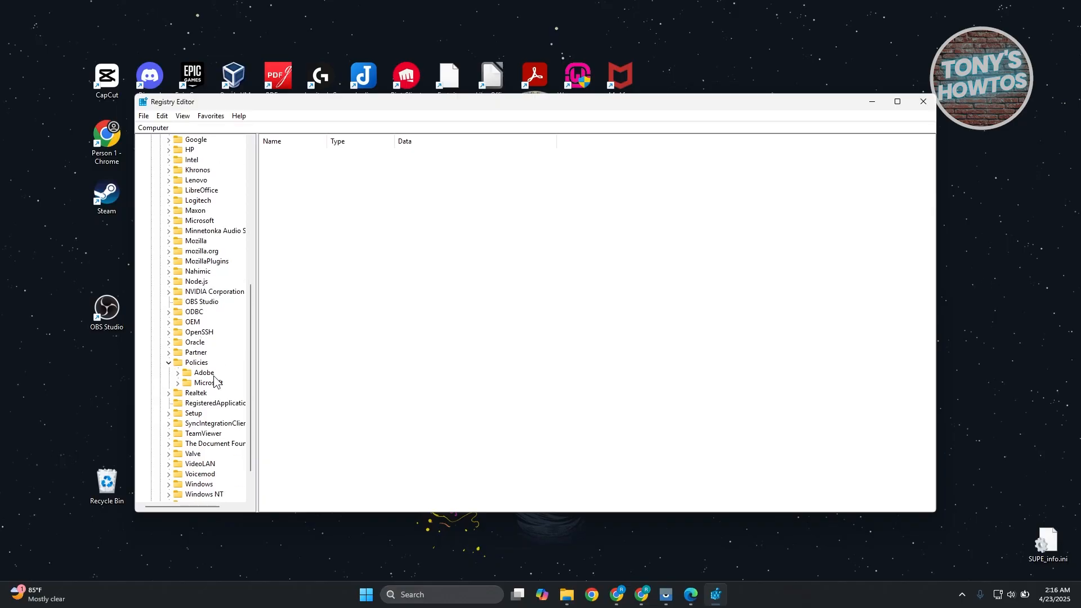
click(178, 382)
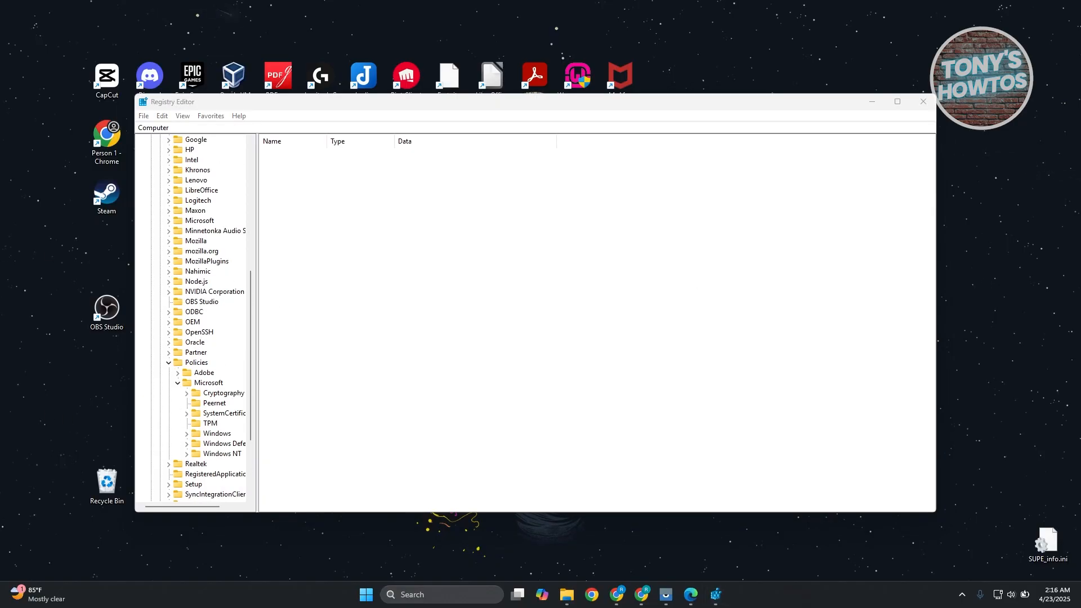
mouse_move(544, 398)
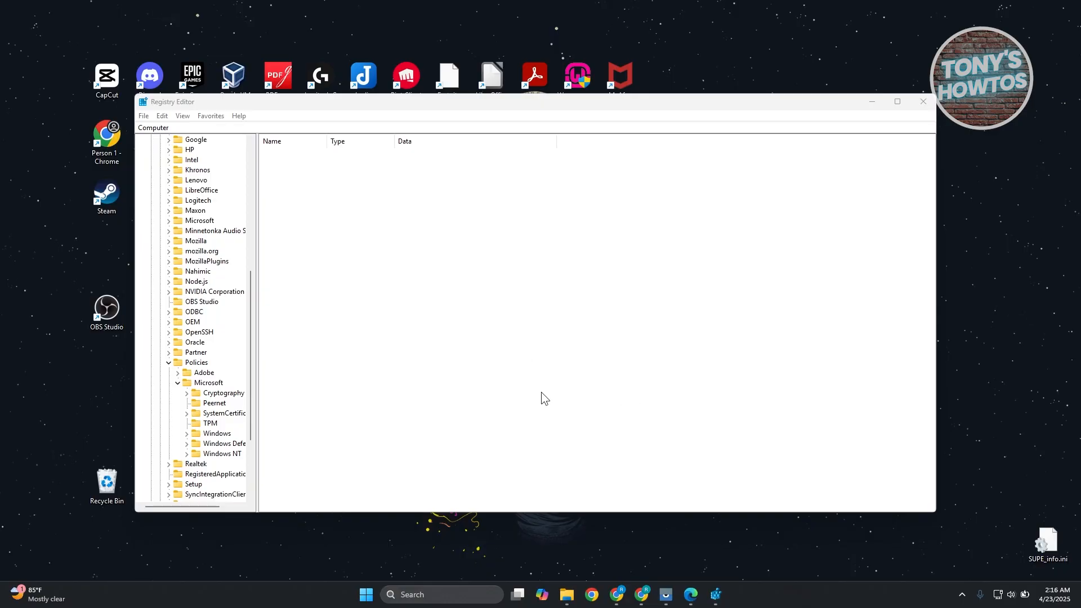
mouse_move(549, 396)
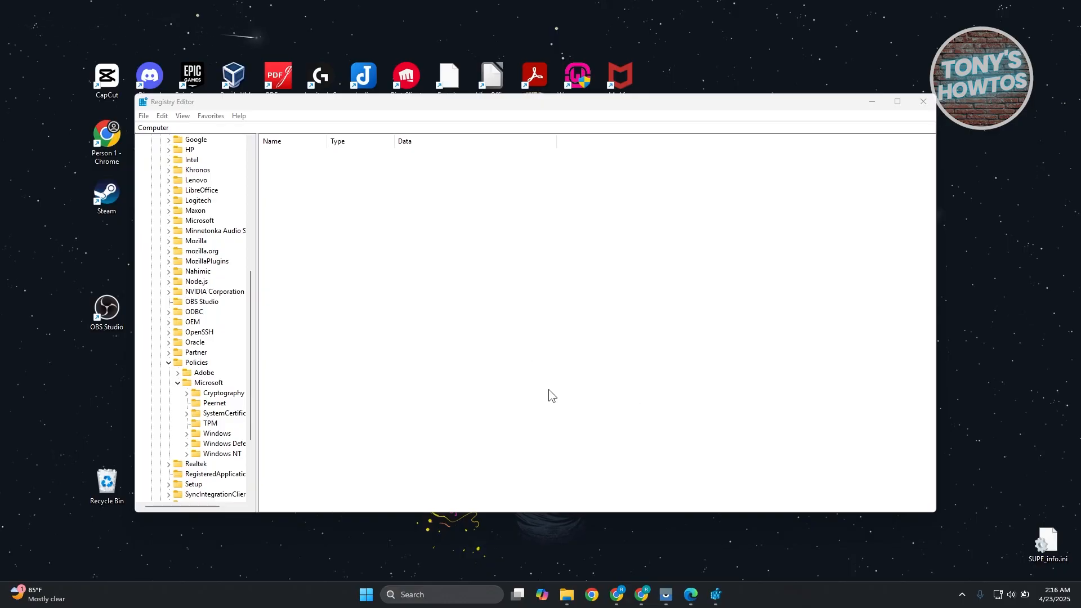
mouse_move(168, 400)
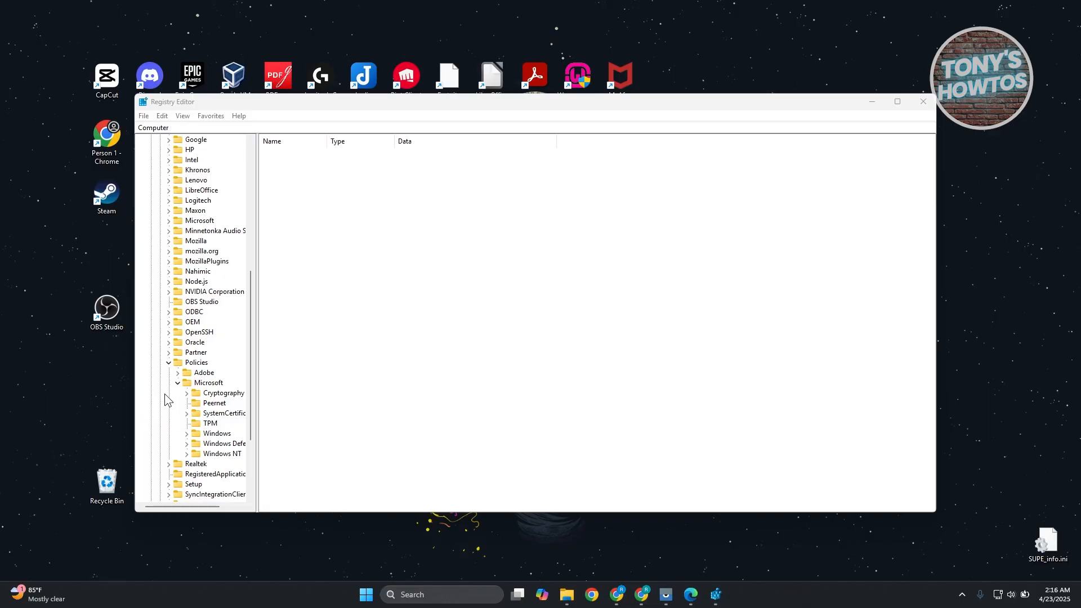
Create a new key under Microsoft and rename it to Edge.
right_click(206, 382)
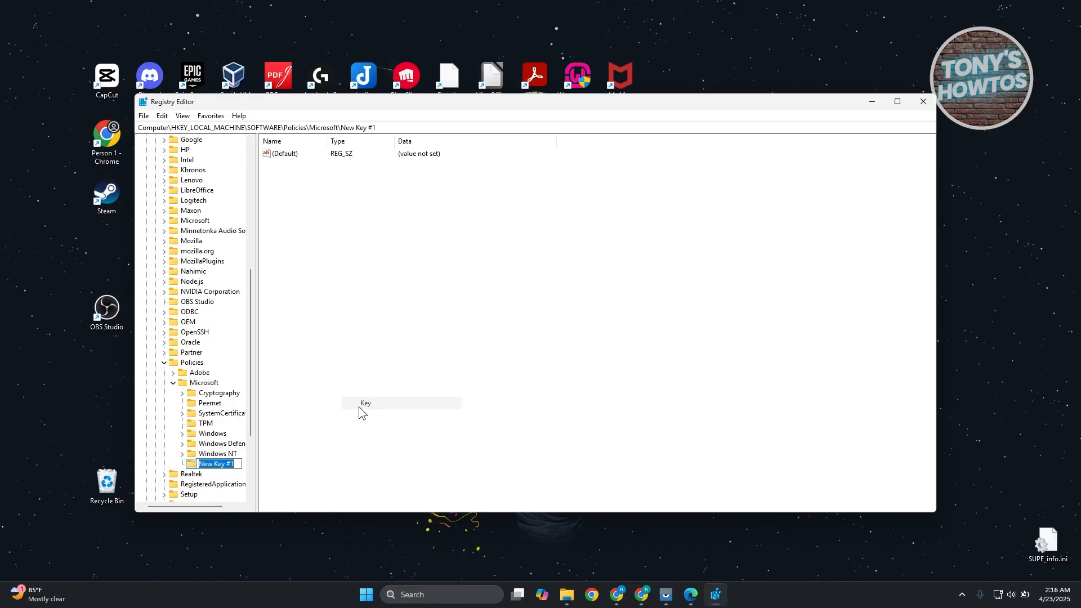
key(enter)
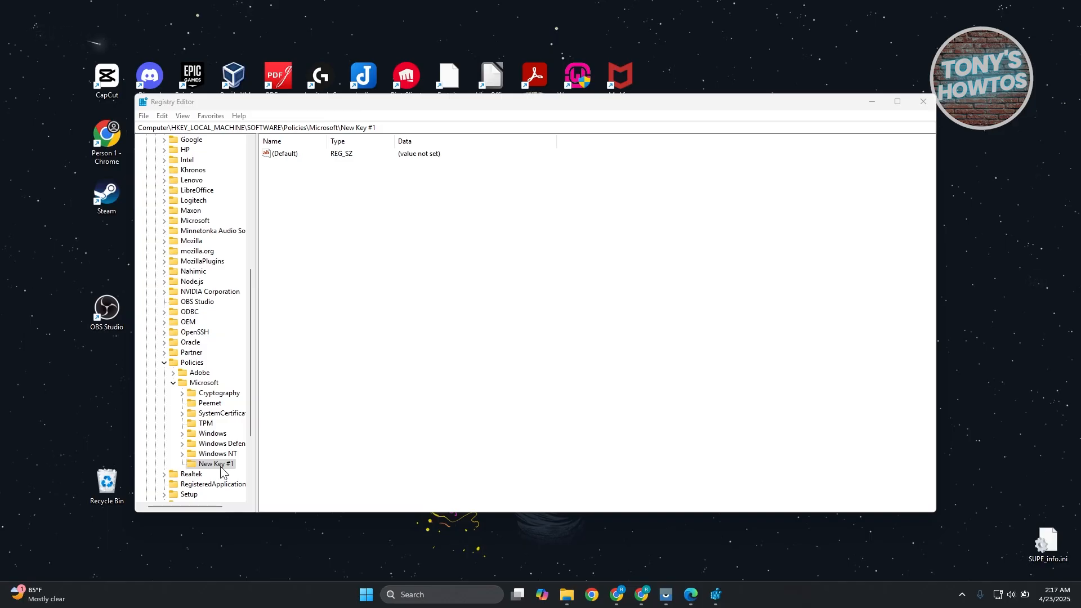
right_click(215, 463)
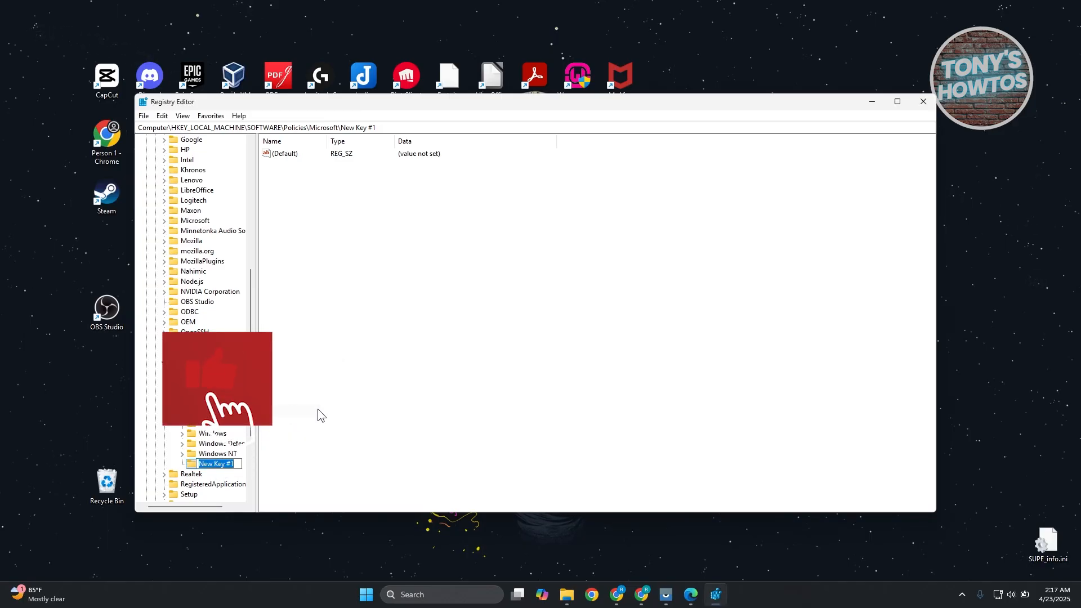
text(eD)
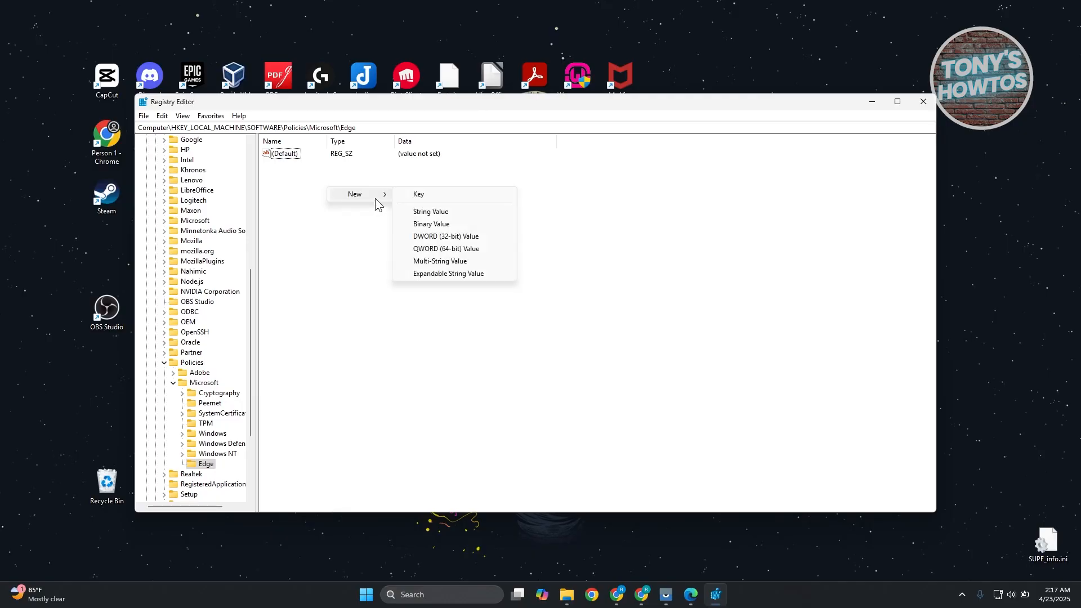
mouse_move(460, 241)
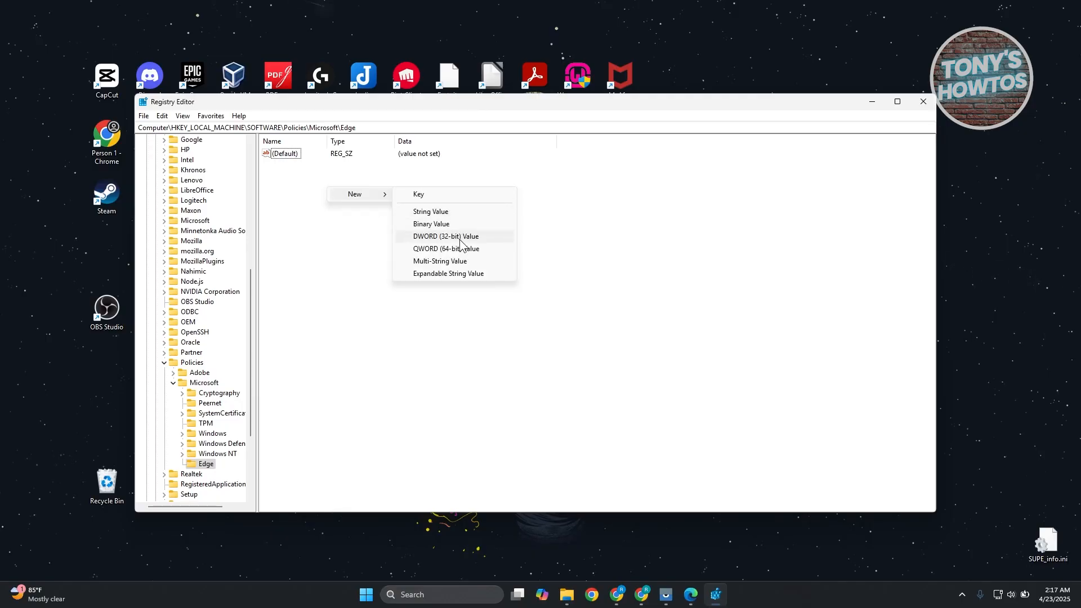
Add a DWORD (32-bit) value named HubsSidebarEnabled to the Edge key.
click(445, 235)
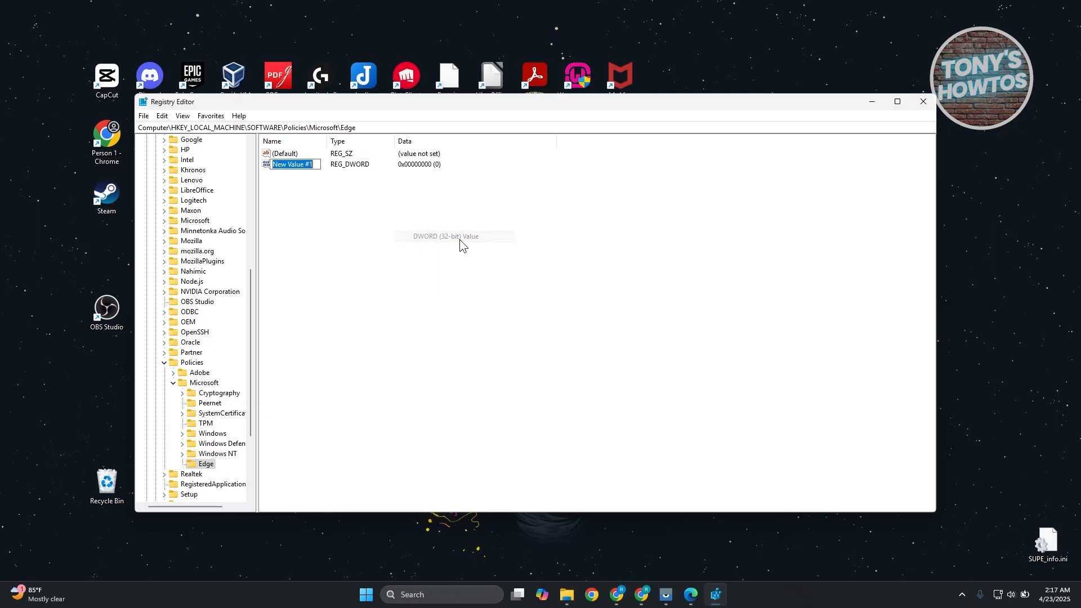
mouse_move(330, 202)
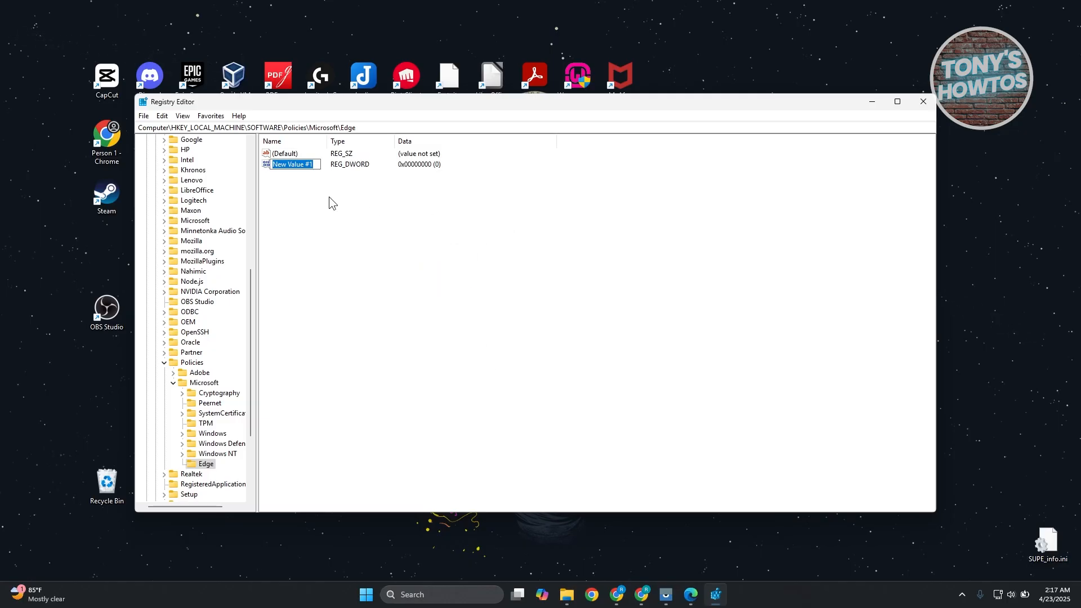
text(HubsS)
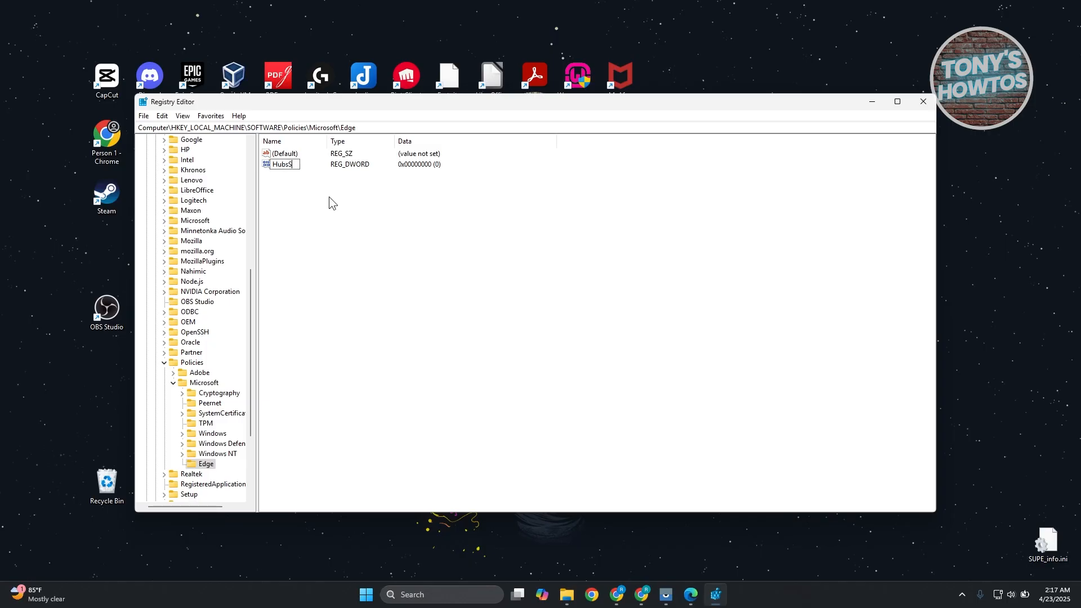
text(ideBarEna...)
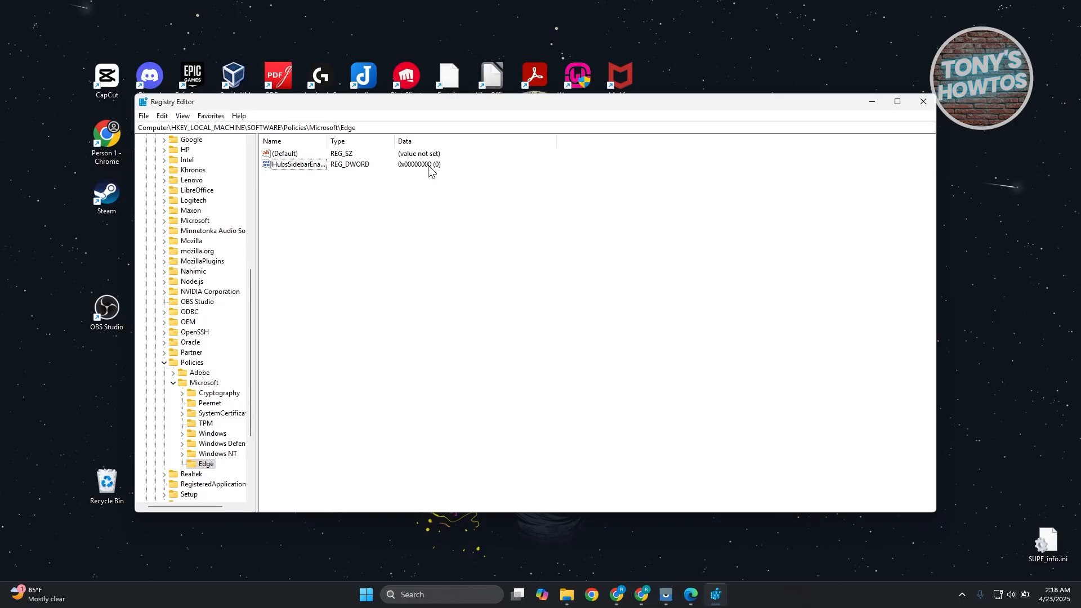
Modify HubsSidebarEnabled and confirm its value data as 0.
right_click(331, 172)
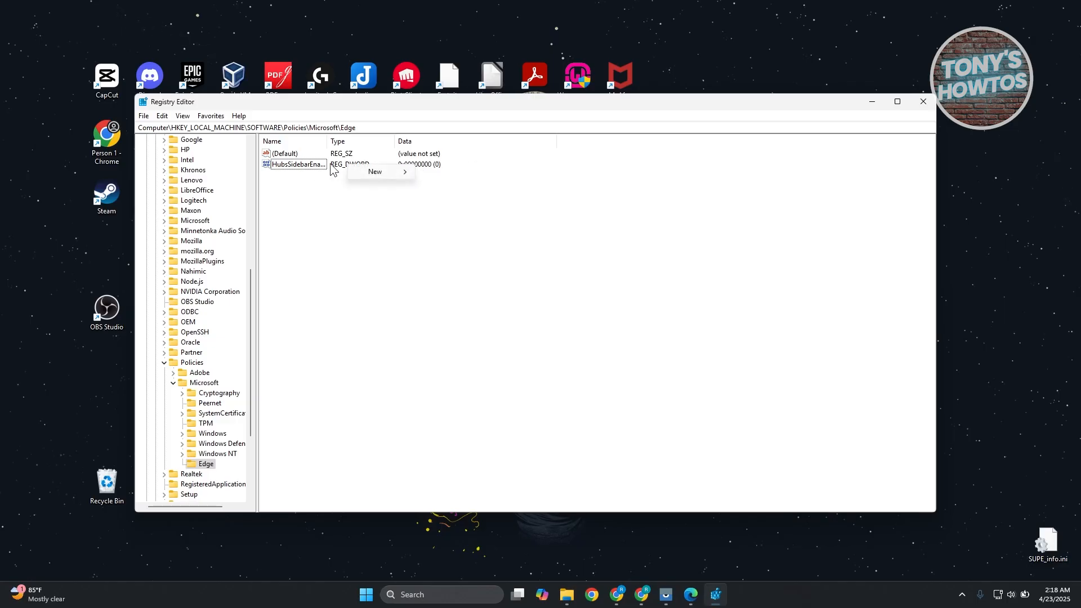
click(314, 172)
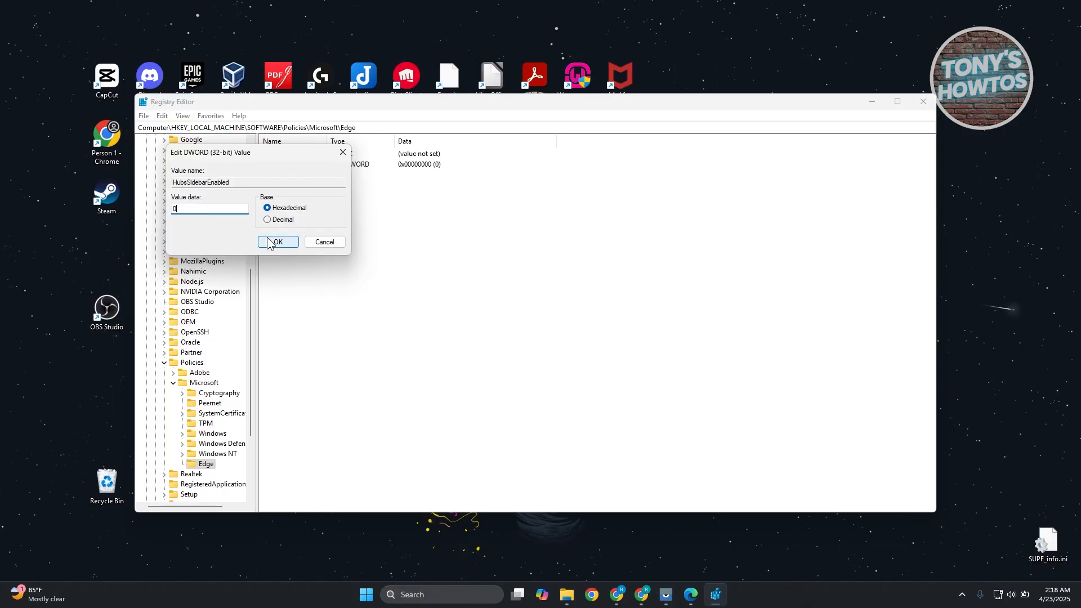
click(277, 242)
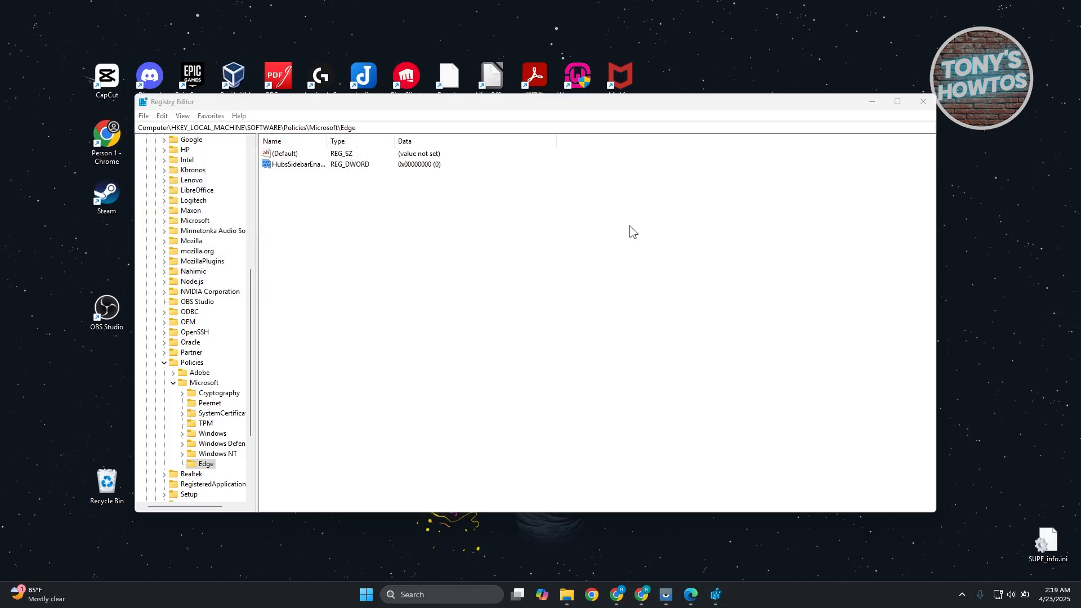